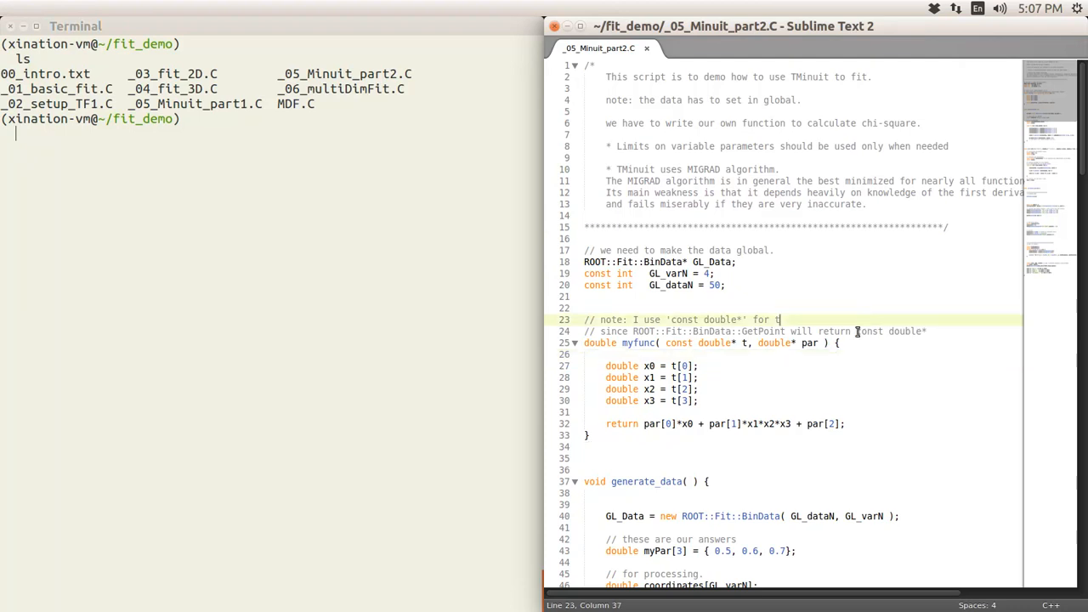
mouse_move(825, 326)
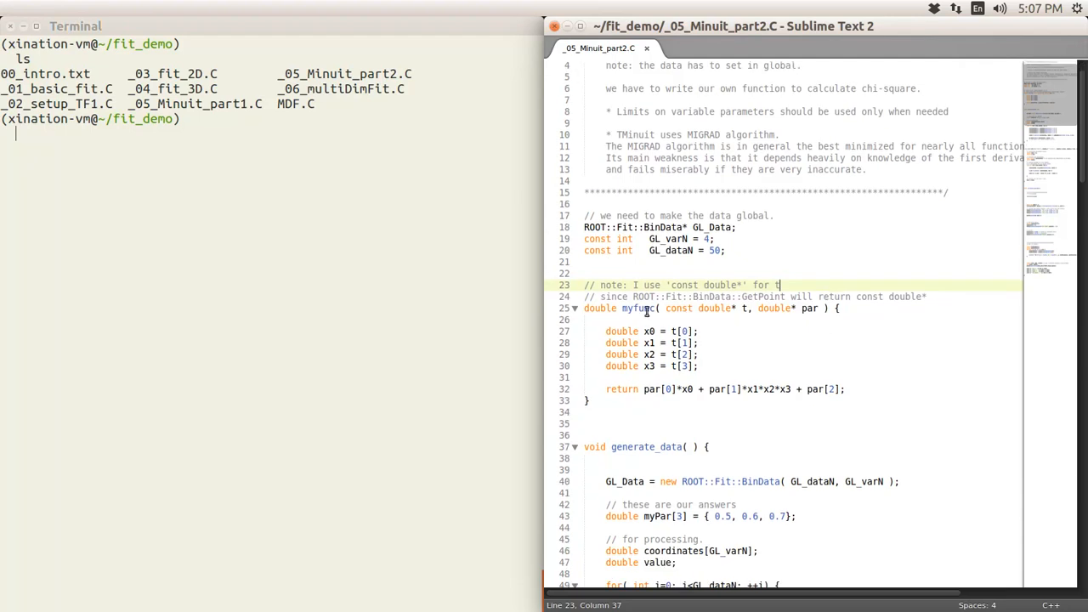
Step: Review myfunc, the true parameter values 0.5, 0.6, 0.7 and the data preparation block
double_click(638, 308)
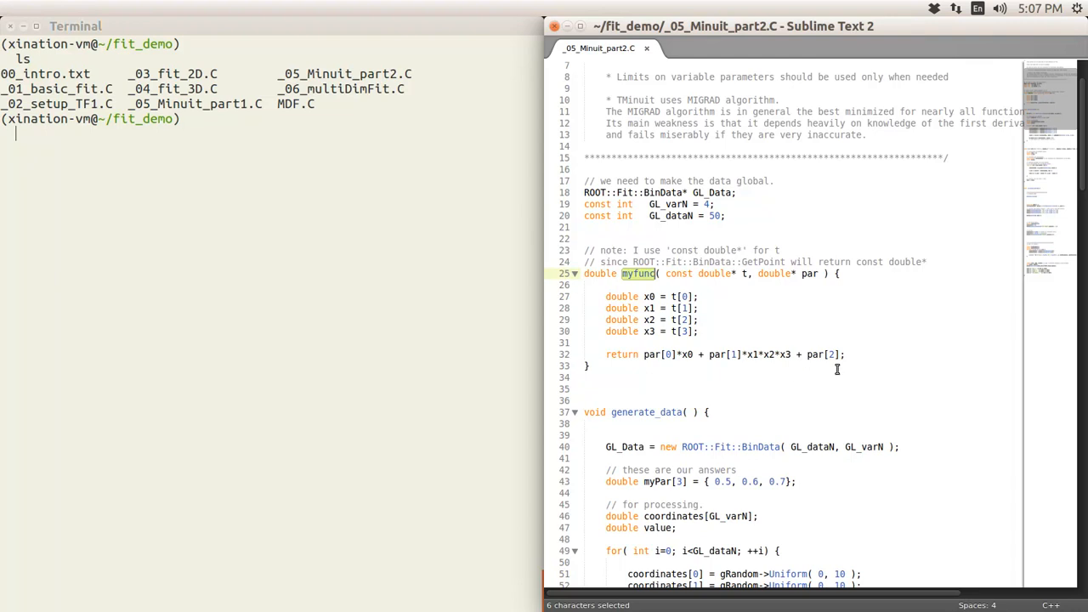
mouse_move(683, 366)
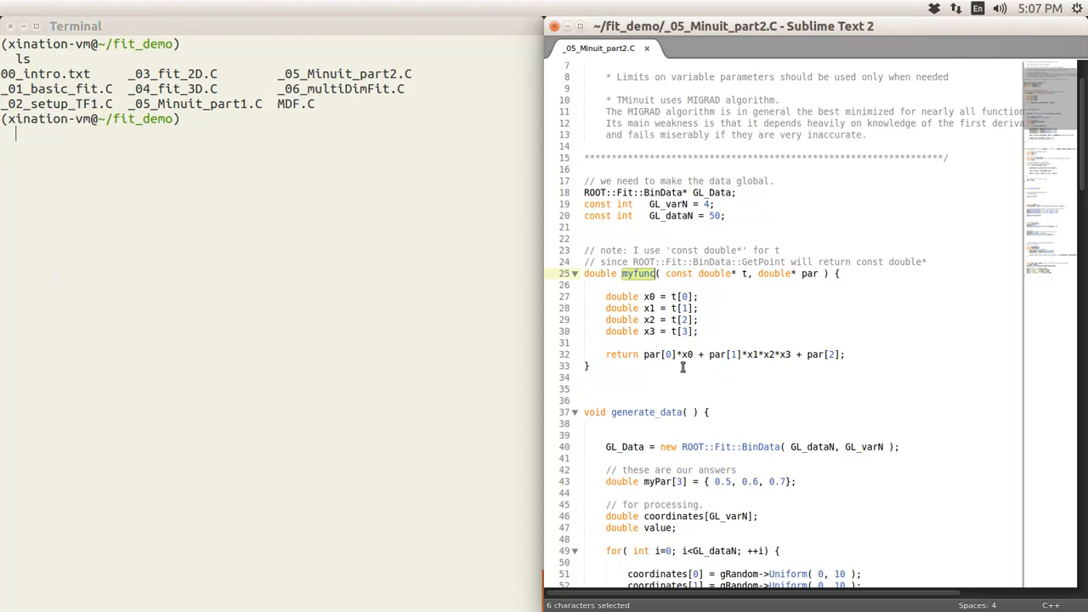
mouse_move(650, 366)
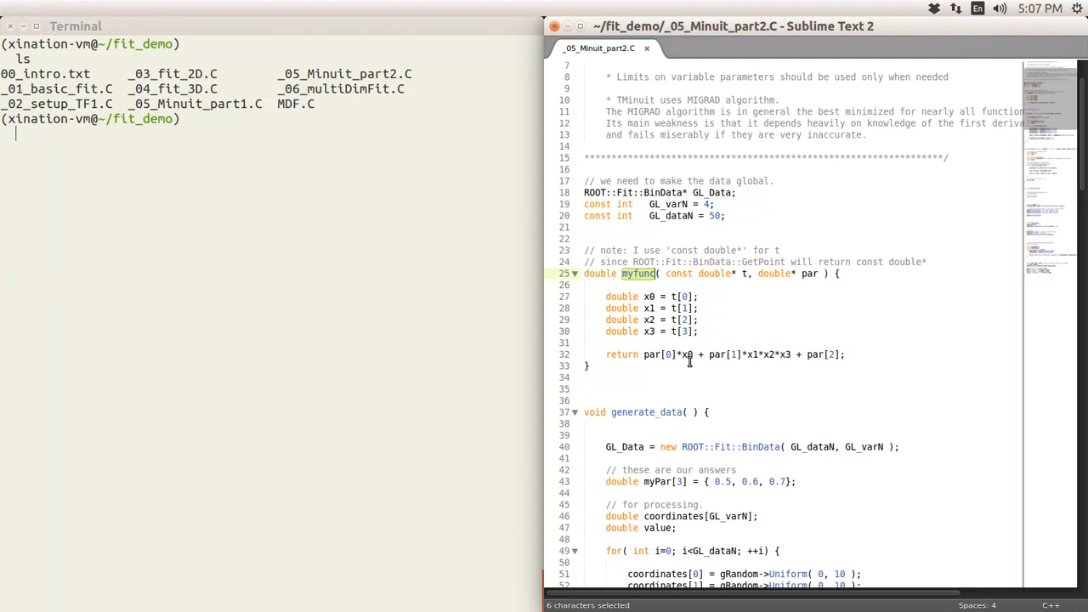
mouse_move(648, 354)
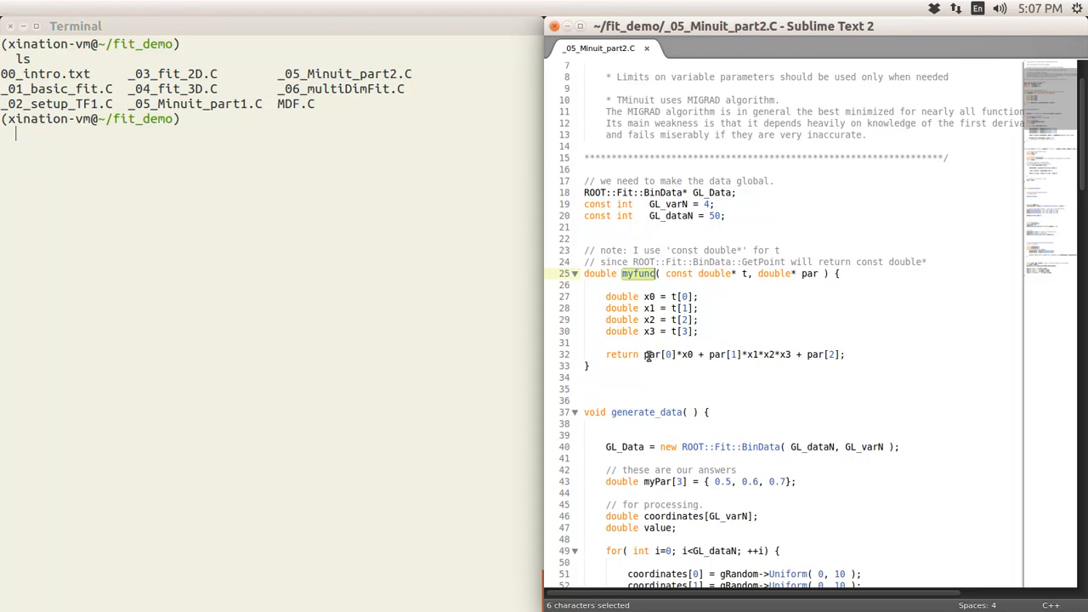
mouse_move(650, 357)
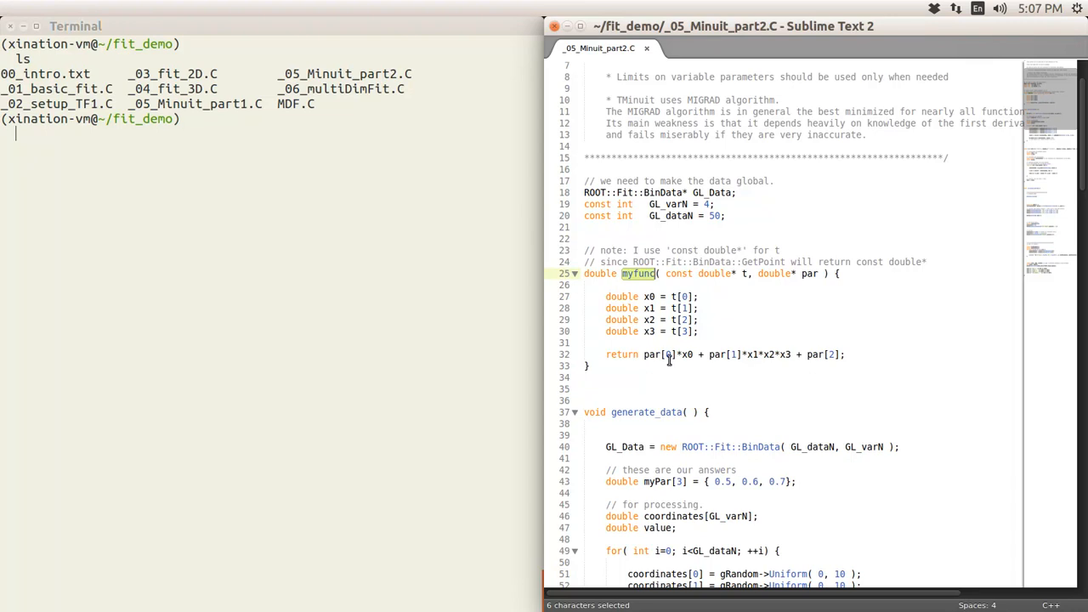
mouse_move(773, 358)
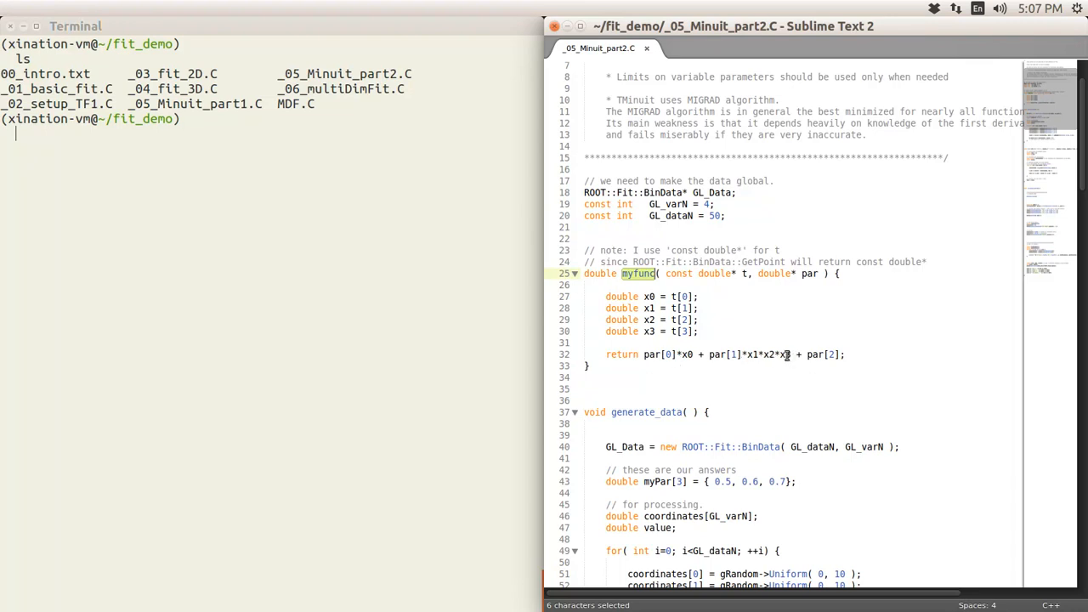
mouse_move(620, 367)
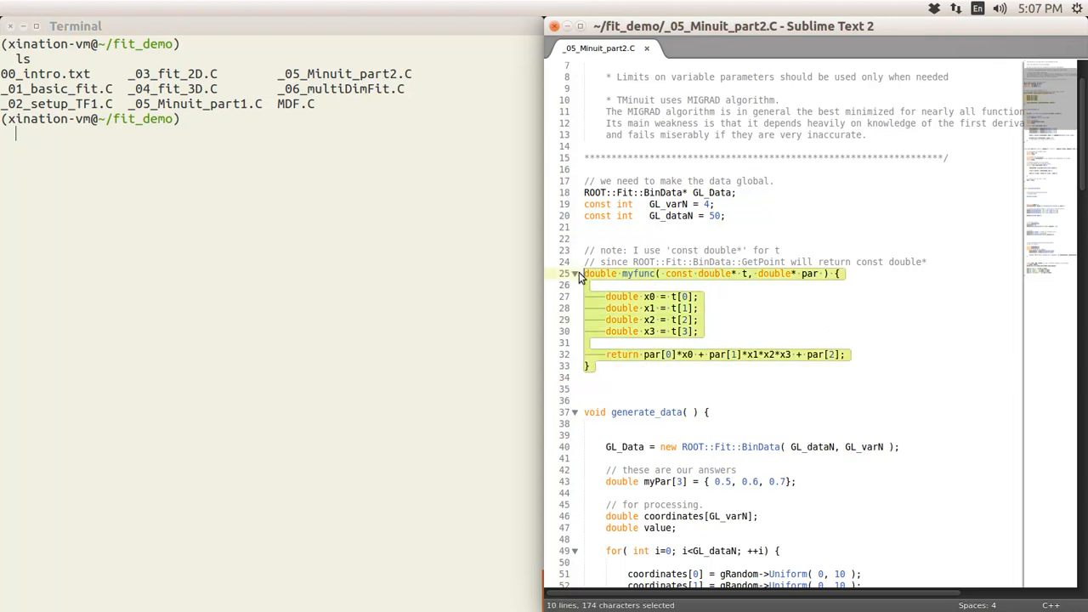
mouse_move(832, 312)
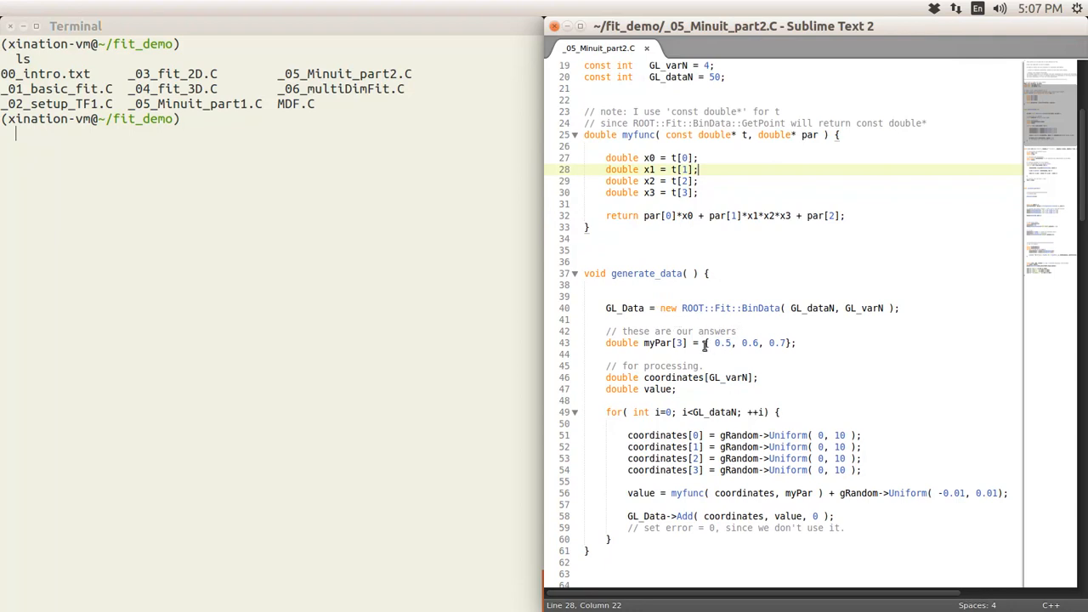
click(799, 343)
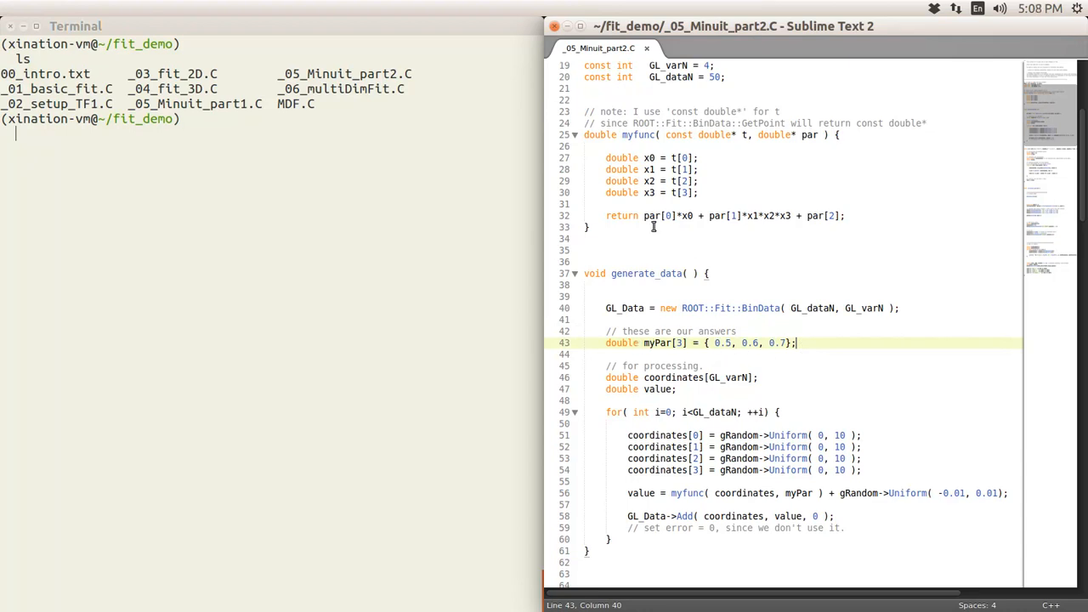
mouse_move(738, 243)
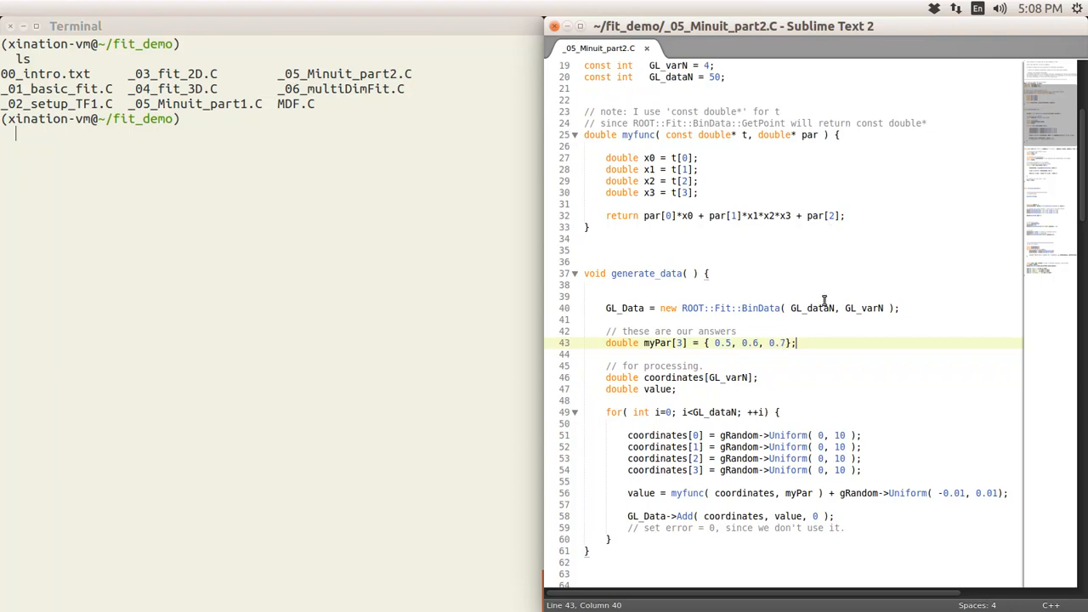
scroll(down, 3)
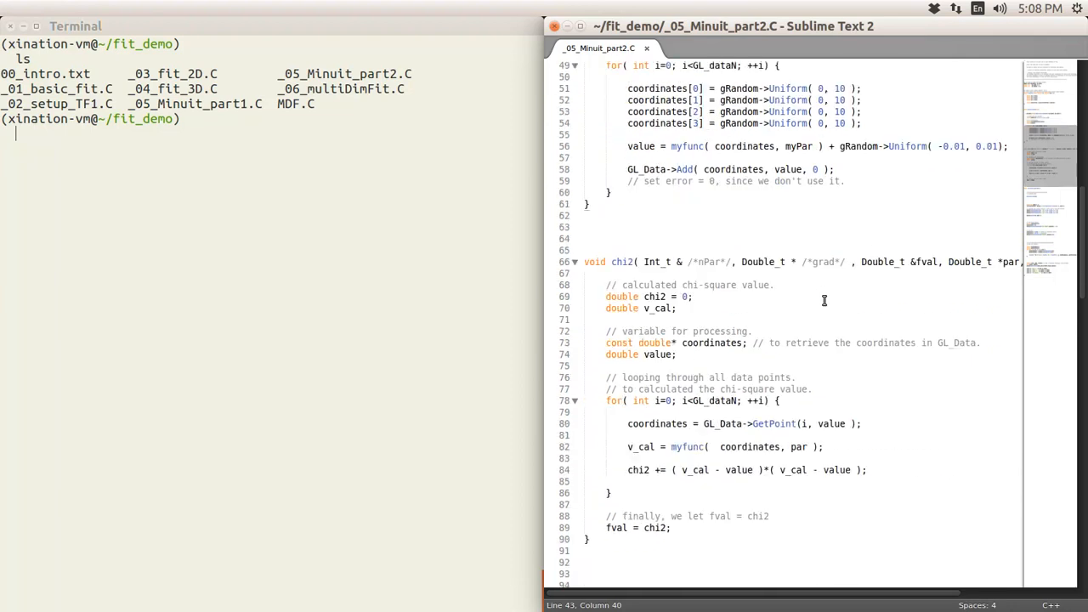
scroll(down, 3)
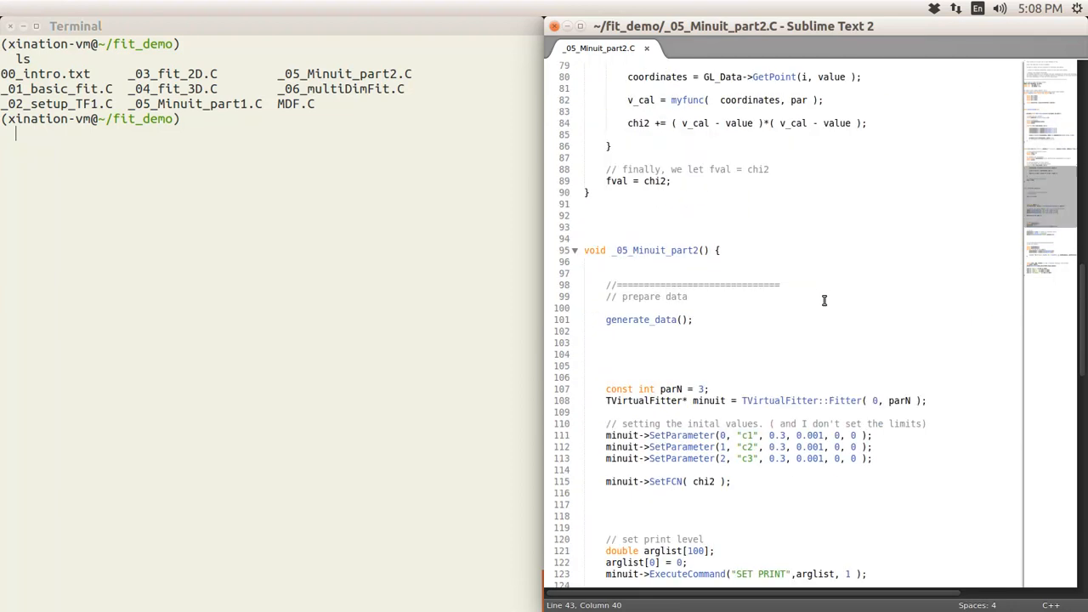
mouse_move(682, 276)
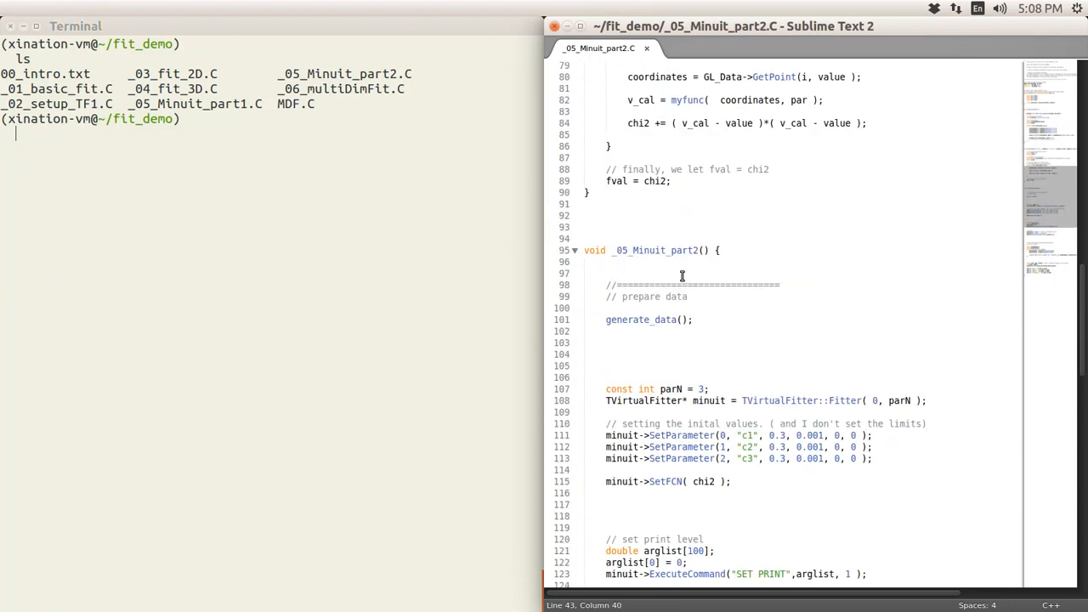
mouse_move(745, 283)
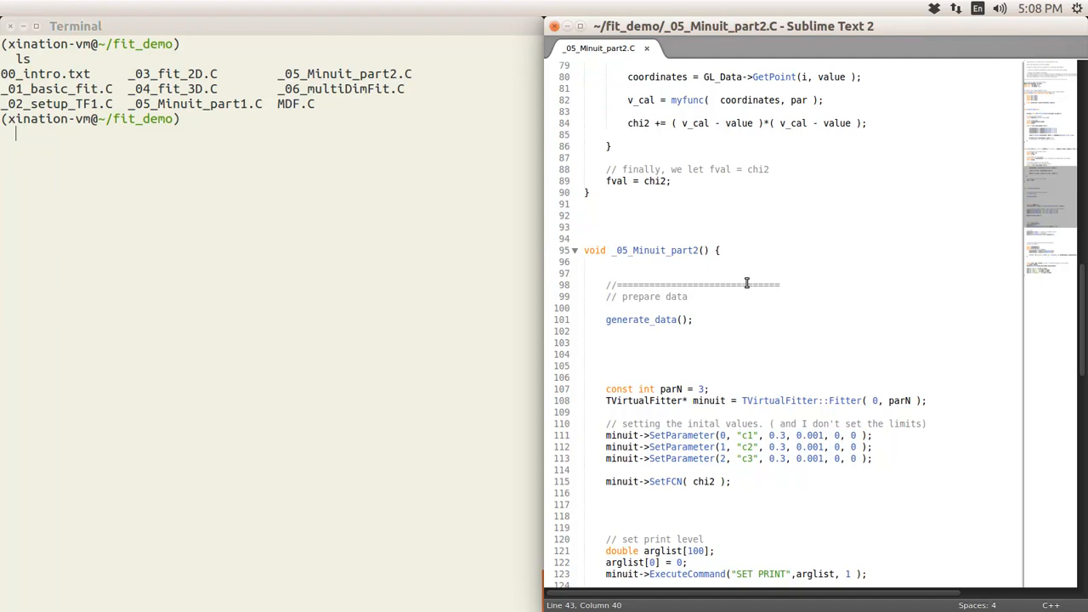
mouse_move(753, 285)
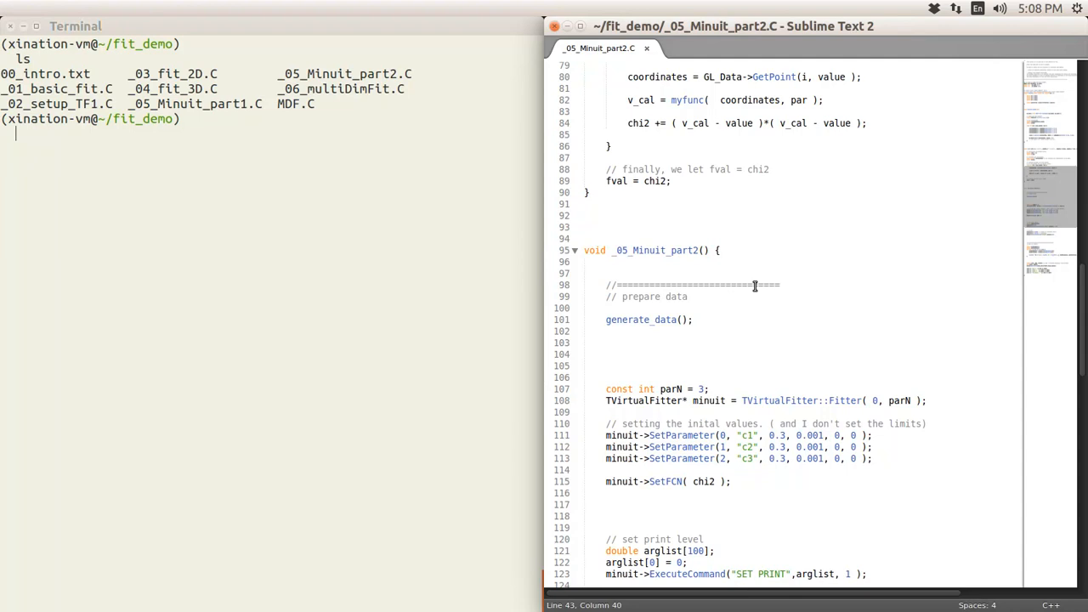
scroll(down, 3)
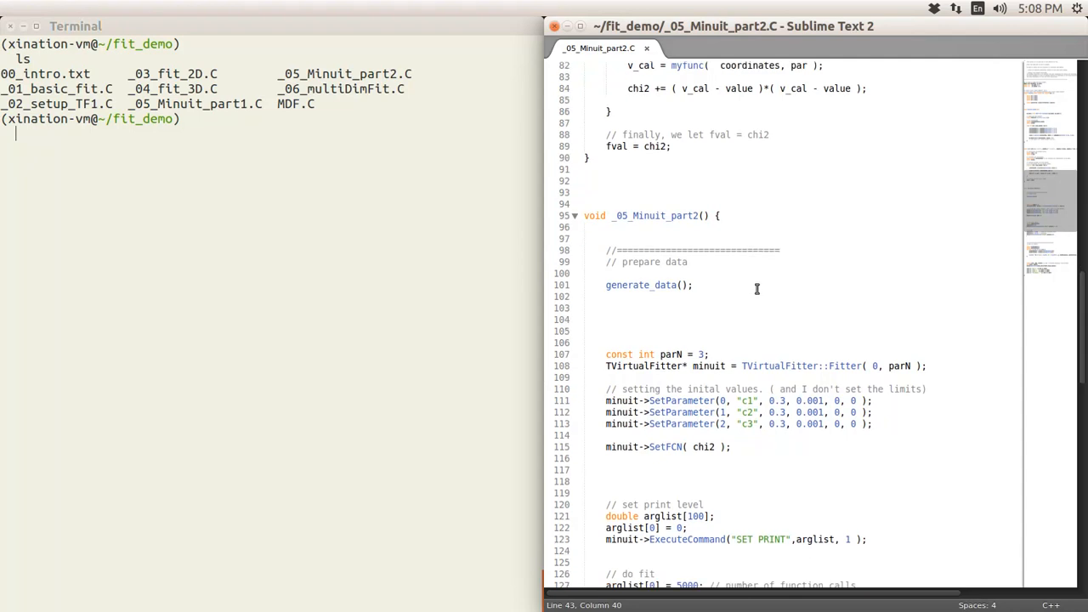
drag(606, 250, 699, 285)
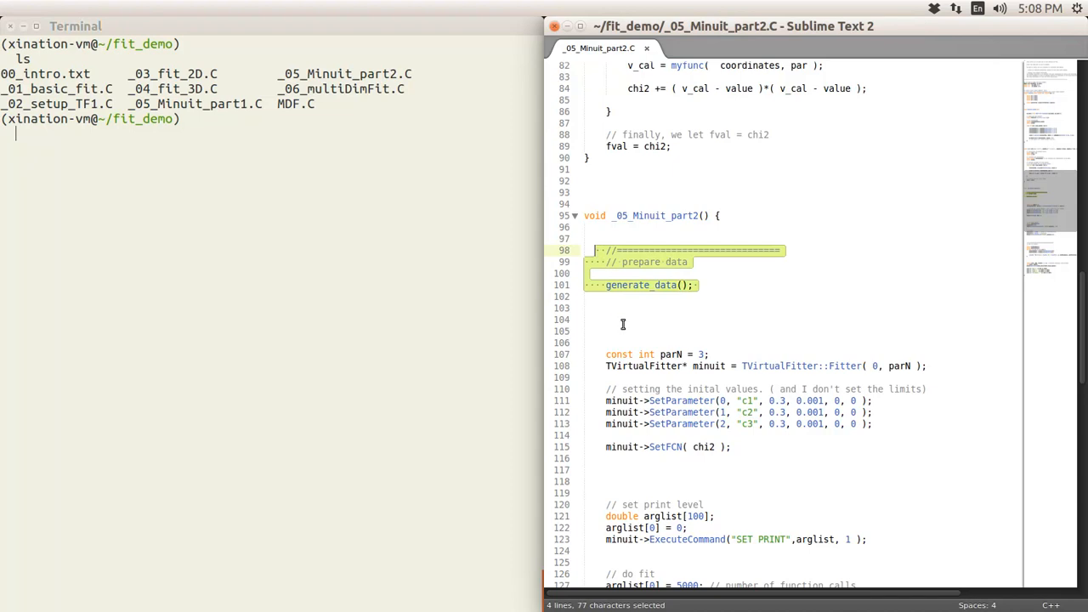
click(621, 320)
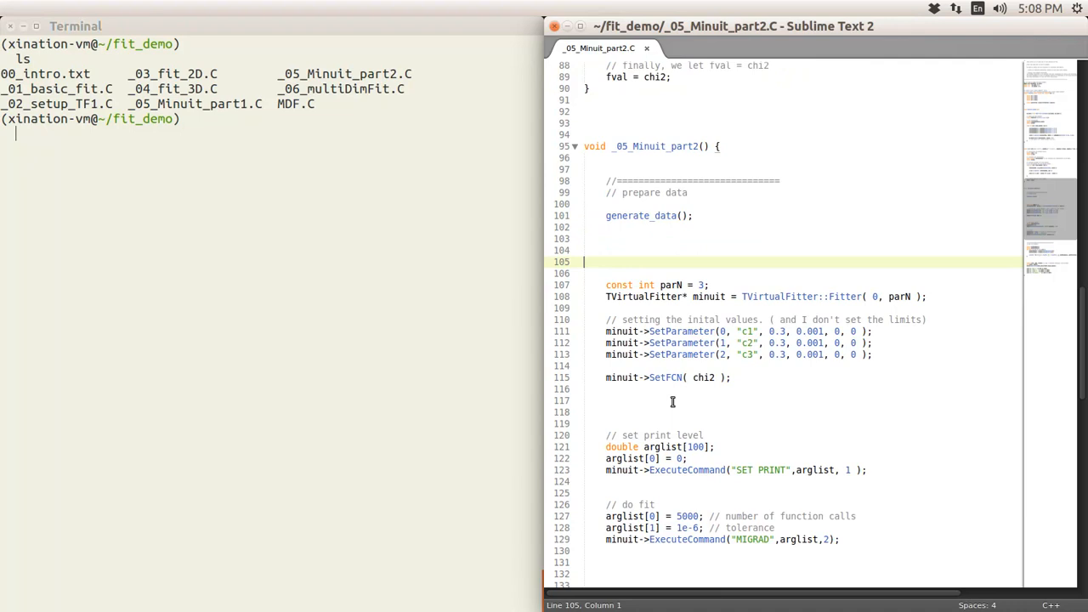
Step: Highlight chi2 passed as the fit function and every use of chi2 in the code
scroll(down, 3)
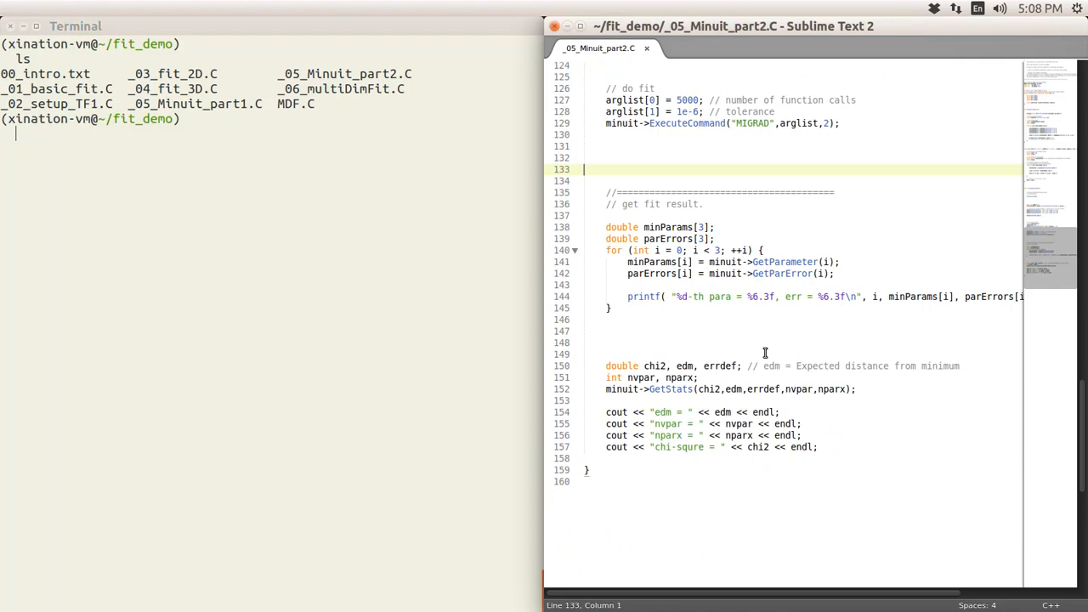
scroll(up, 3)
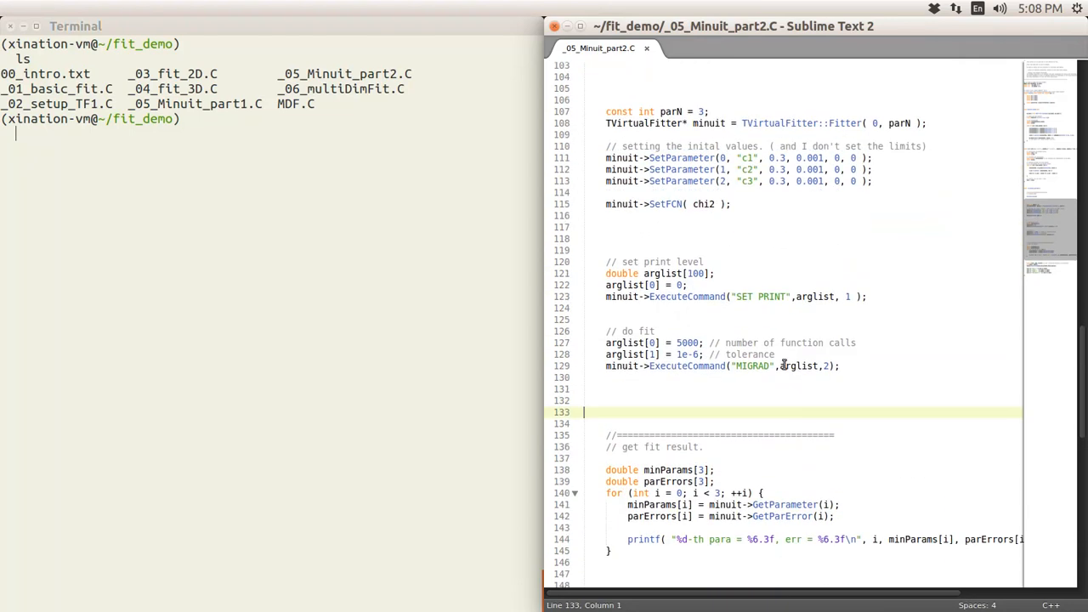
double_click(703, 205)
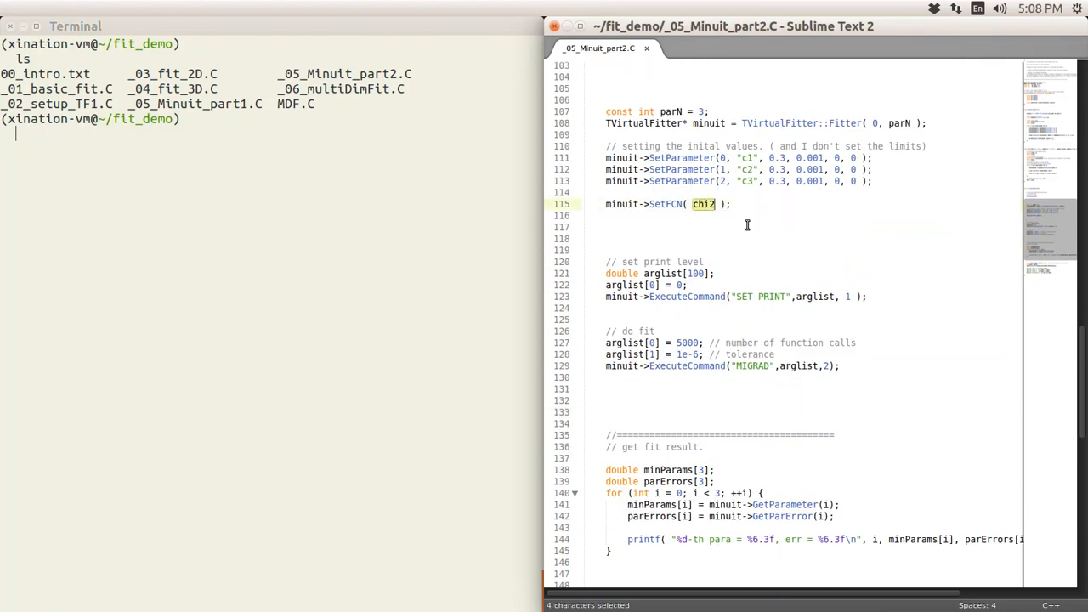
mouse_move(830, 193)
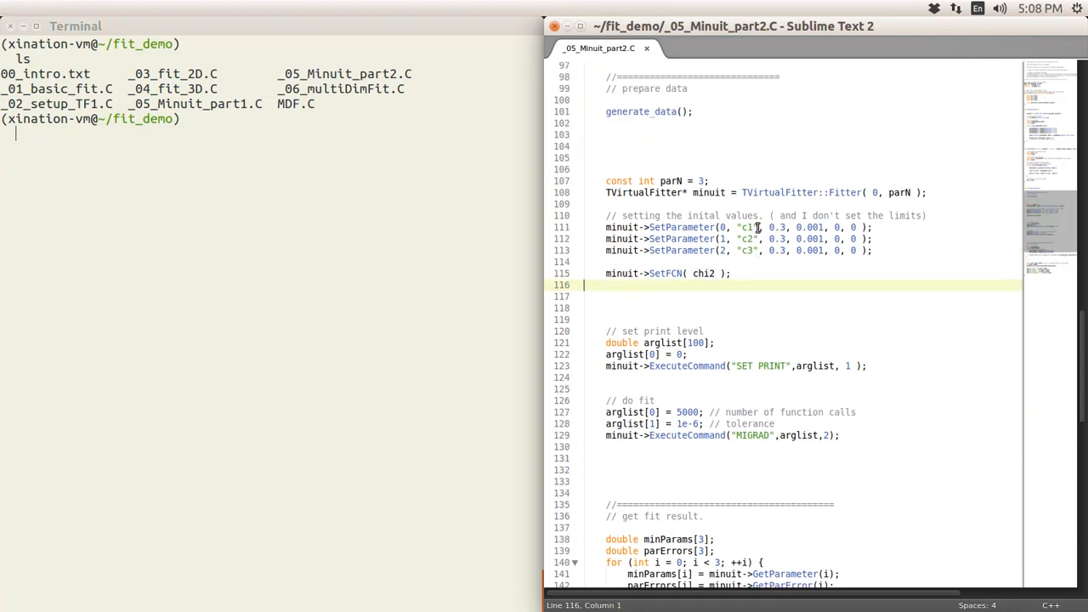
mouse_move(707, 277)
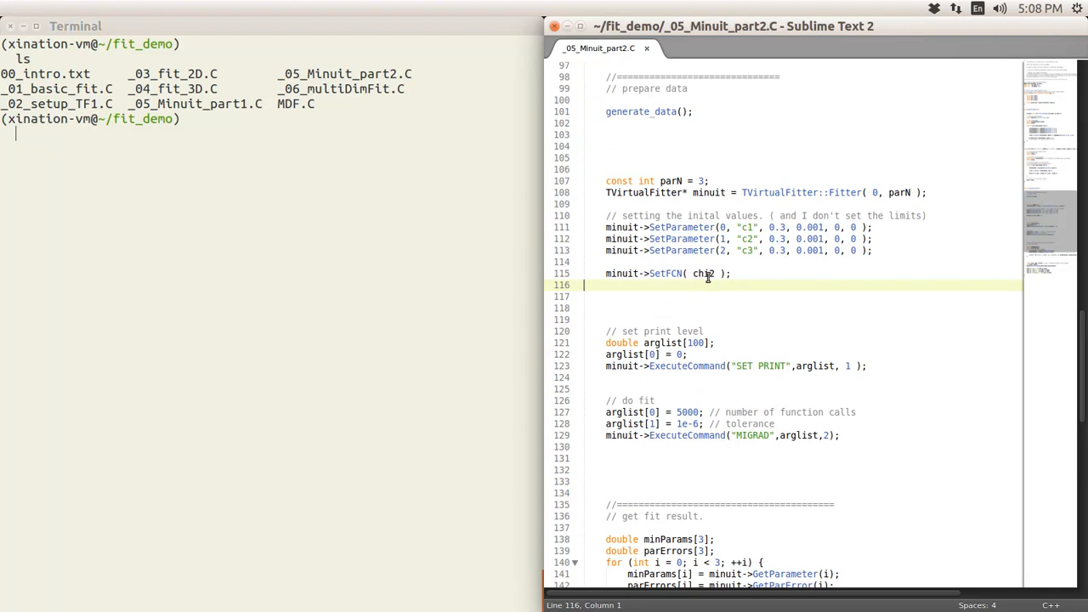
double_click(703, 273)
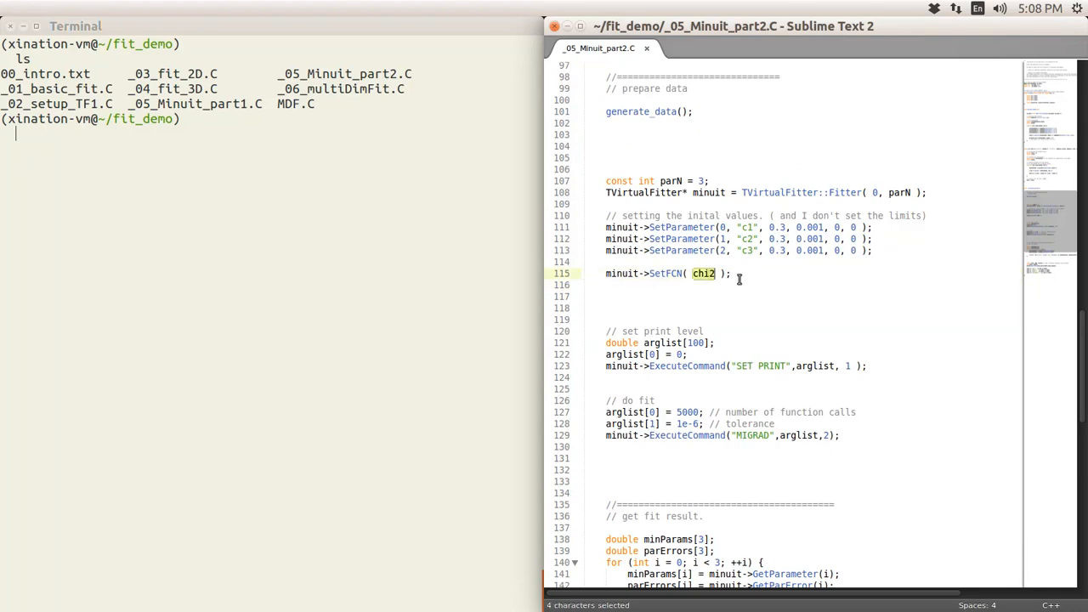
mouse_move(736, 274)
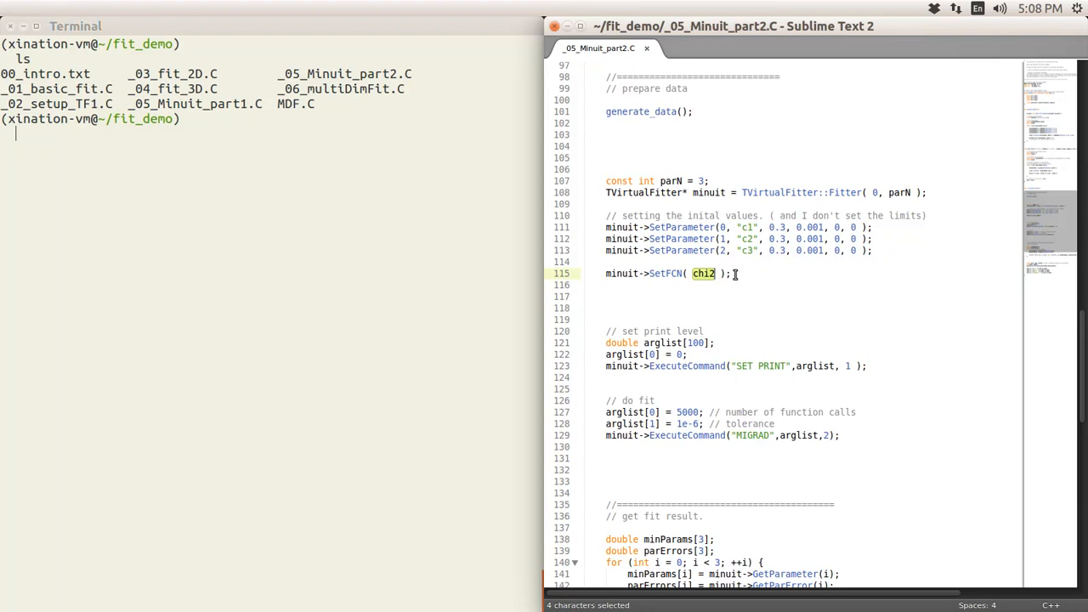
scroll(up, 3)
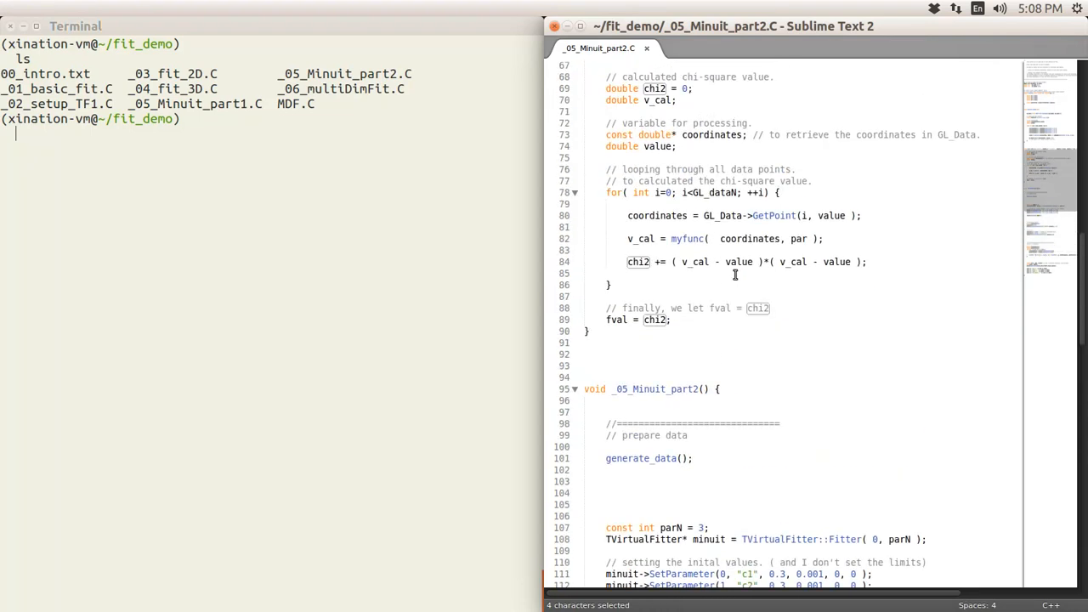
scroll(up, 3)
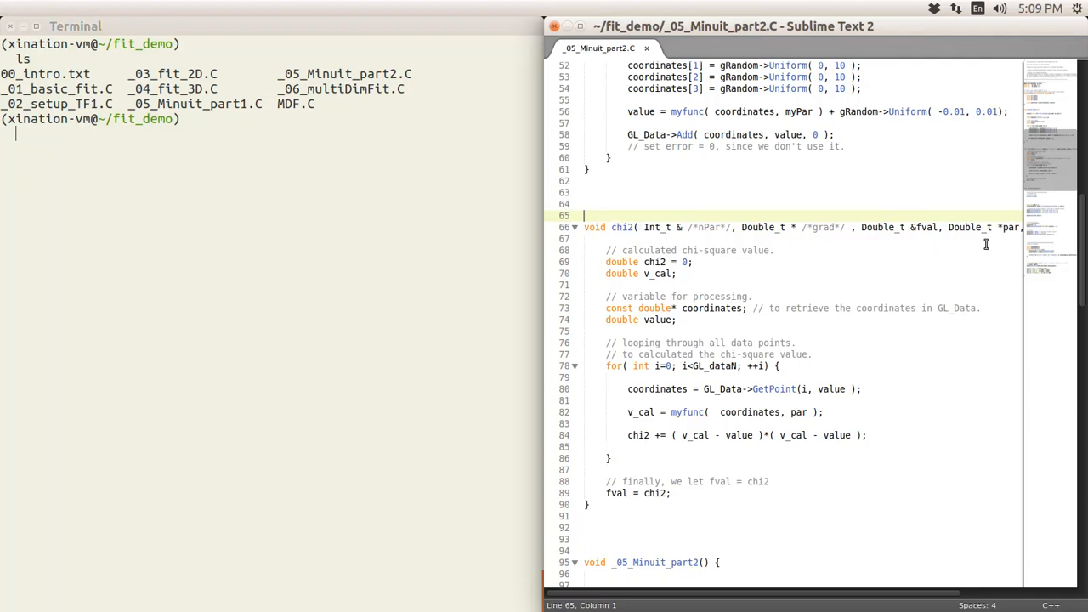
mouse_move(760, 351)
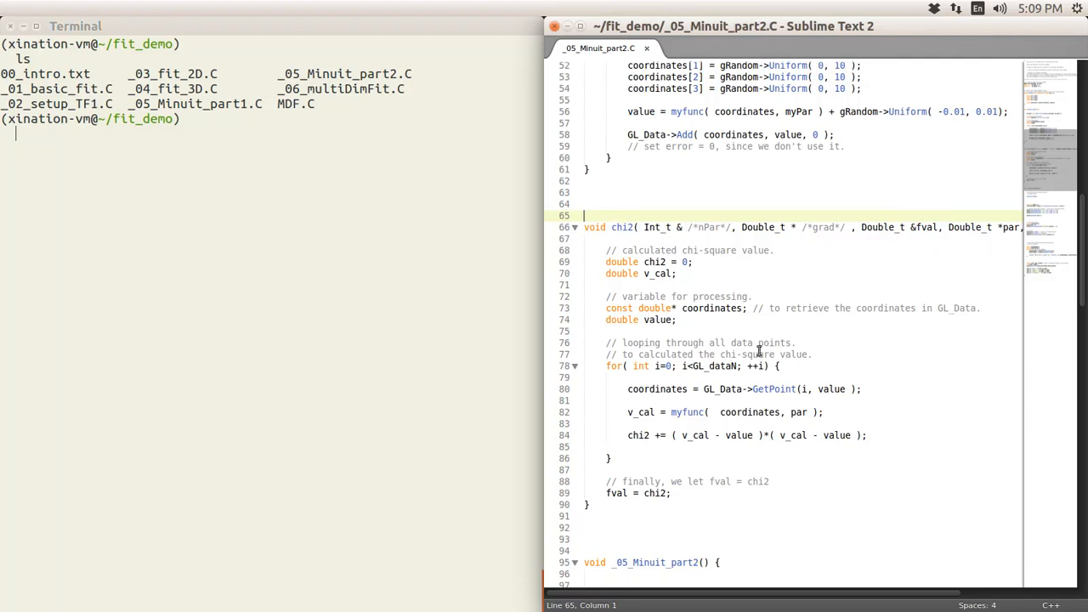
mouse_move(616, 511)
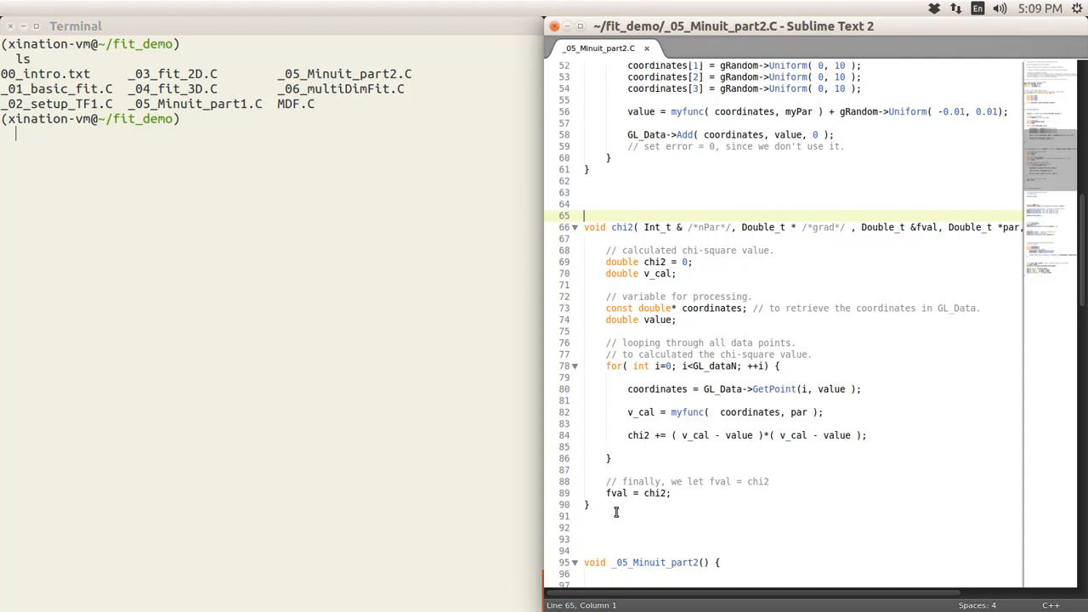
mouse_move(620, 498)
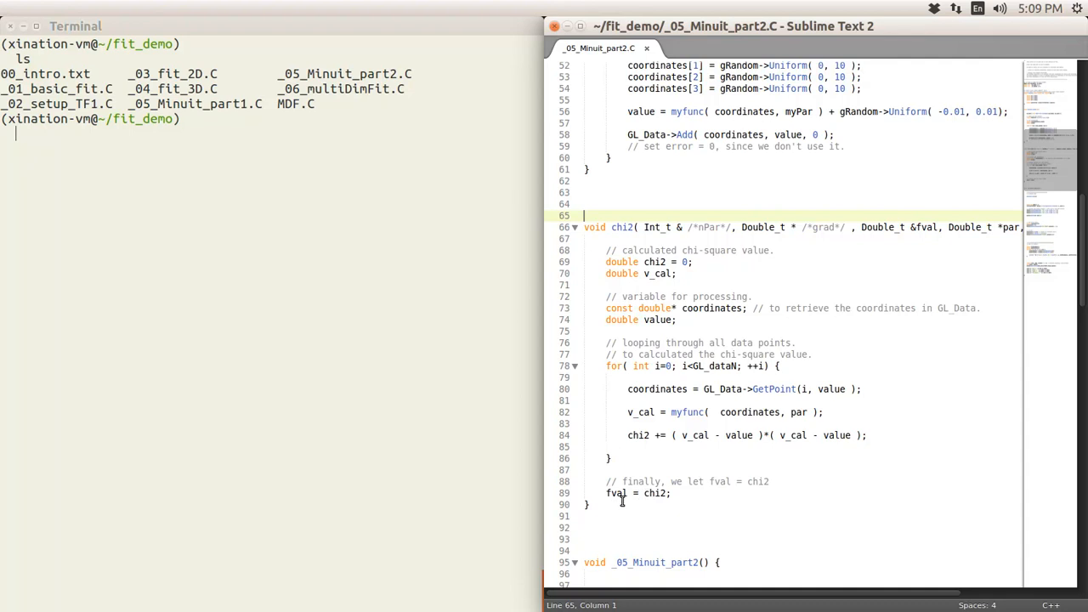
mouse_move(663, 493)
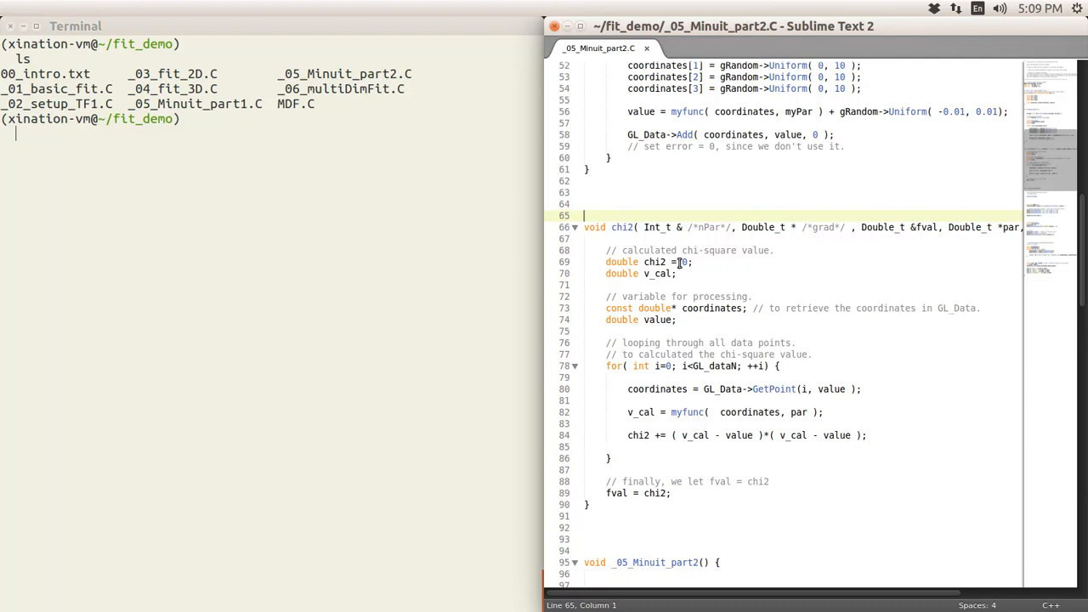
double_click(638, 436)
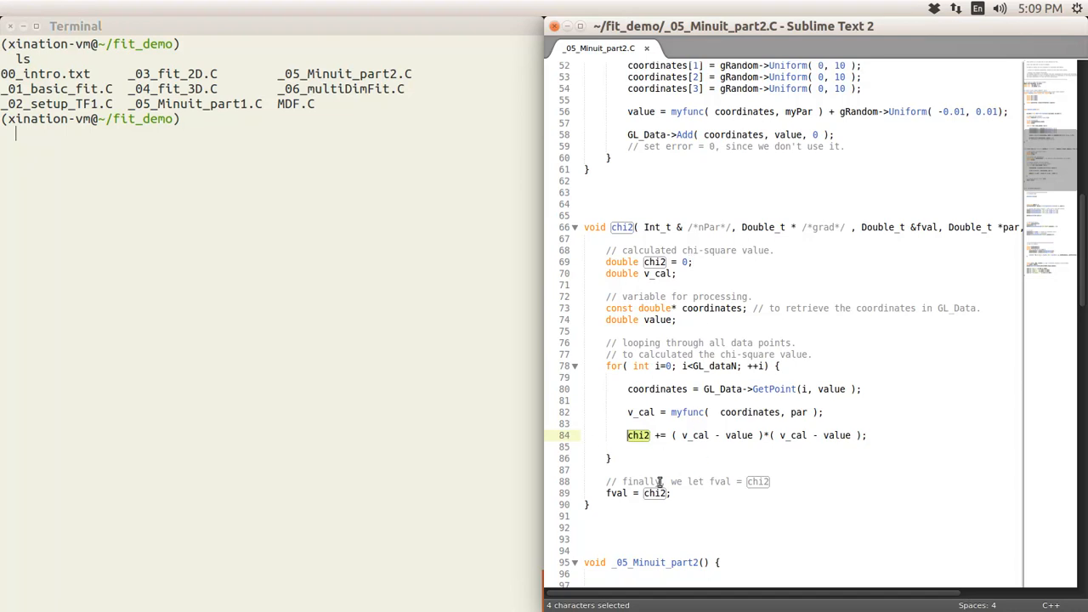
mouse_move(668, 441)
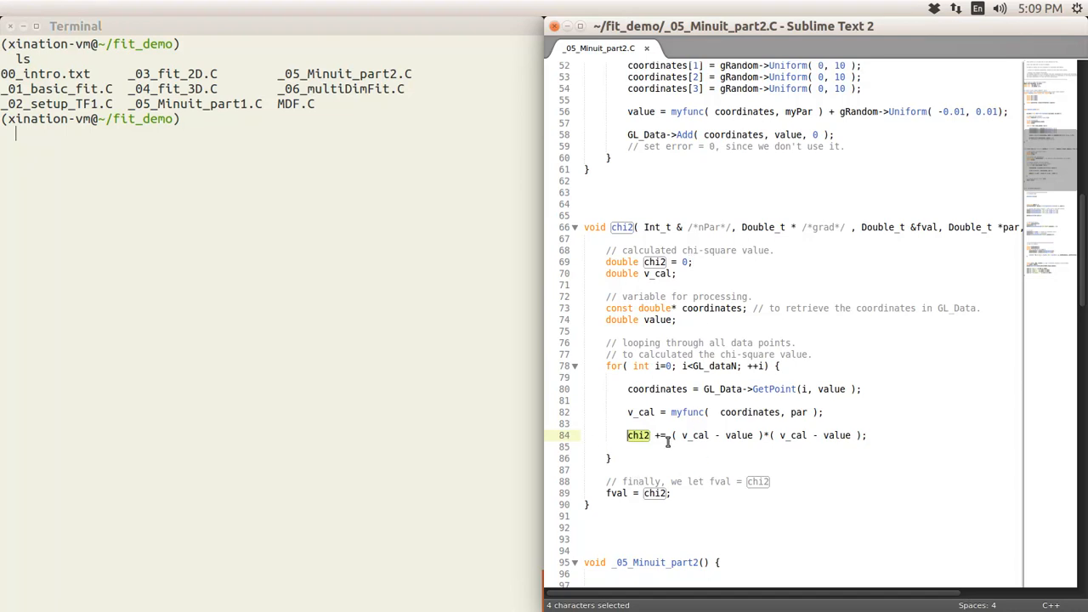
mouse_move(619, 502)
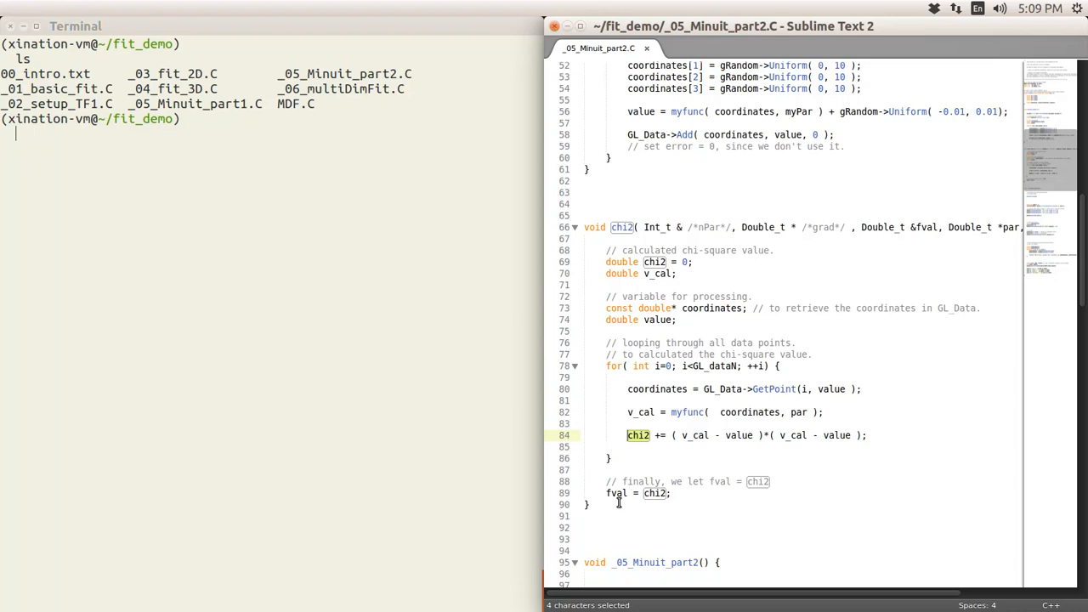
mouse_move(775, 276)
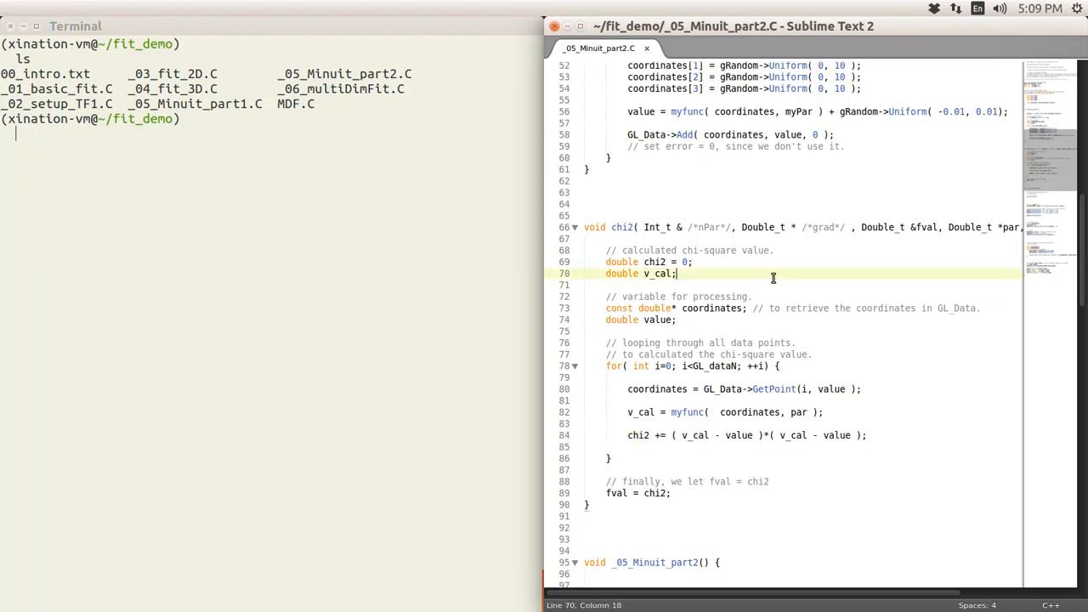
scroll(up, 3)
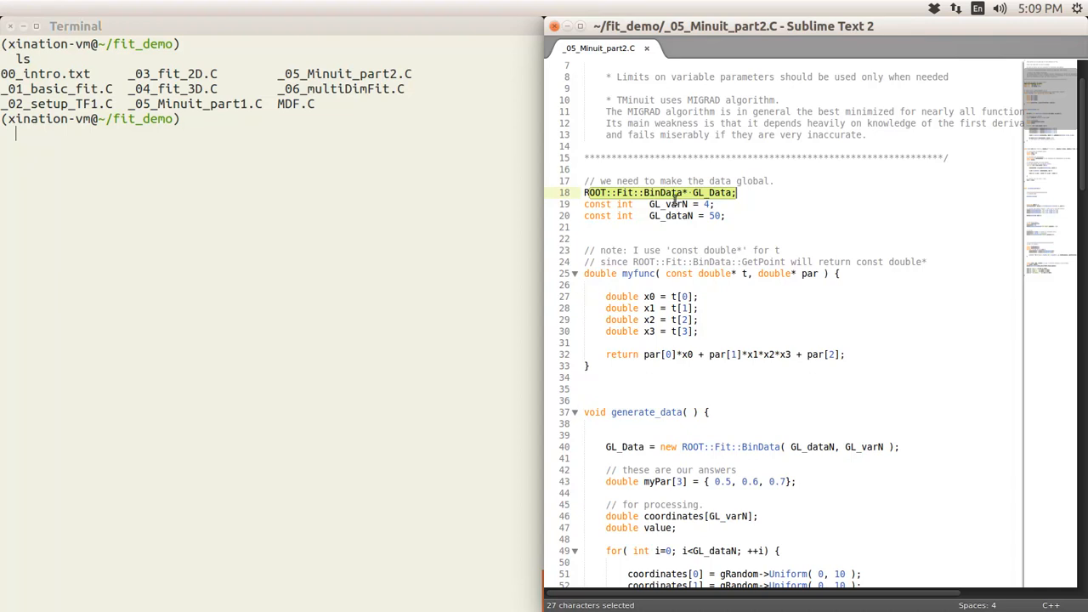
mouse_move(769, 204)
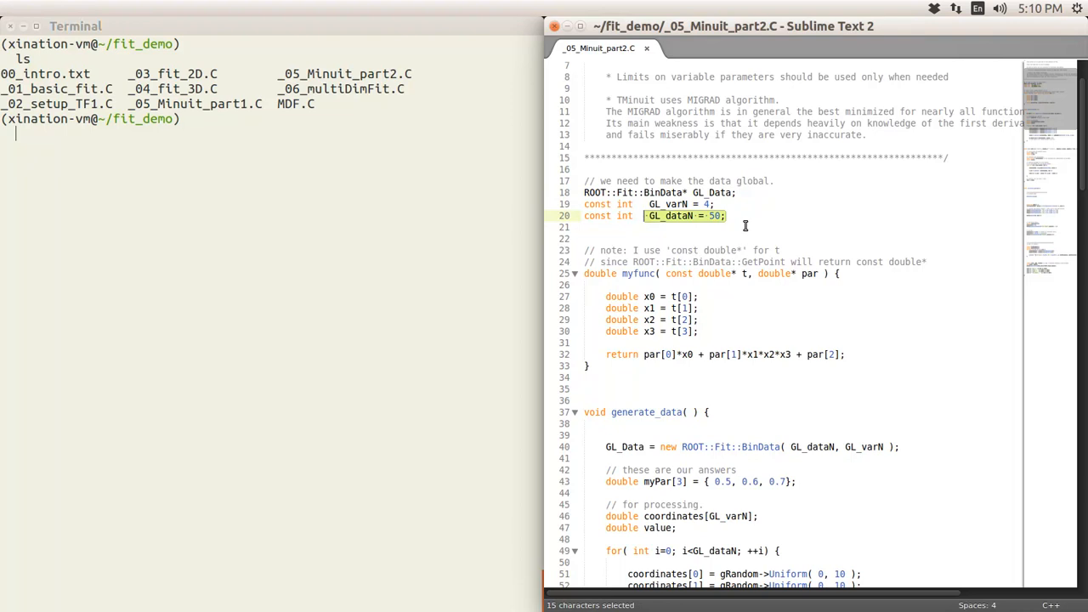
mouse_move(741, 223)
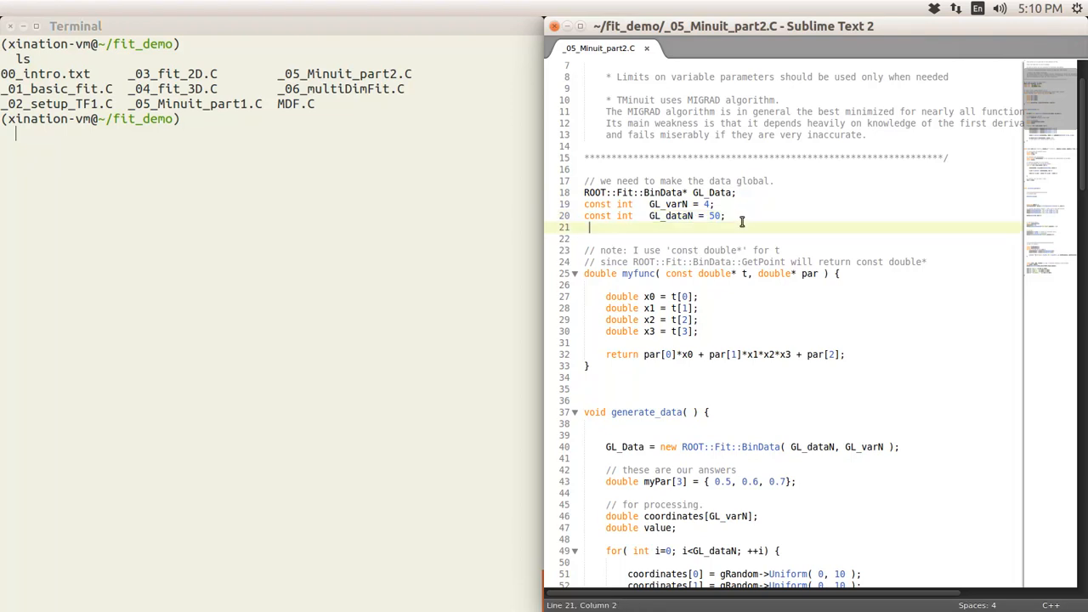
mouse_move(582, 292)
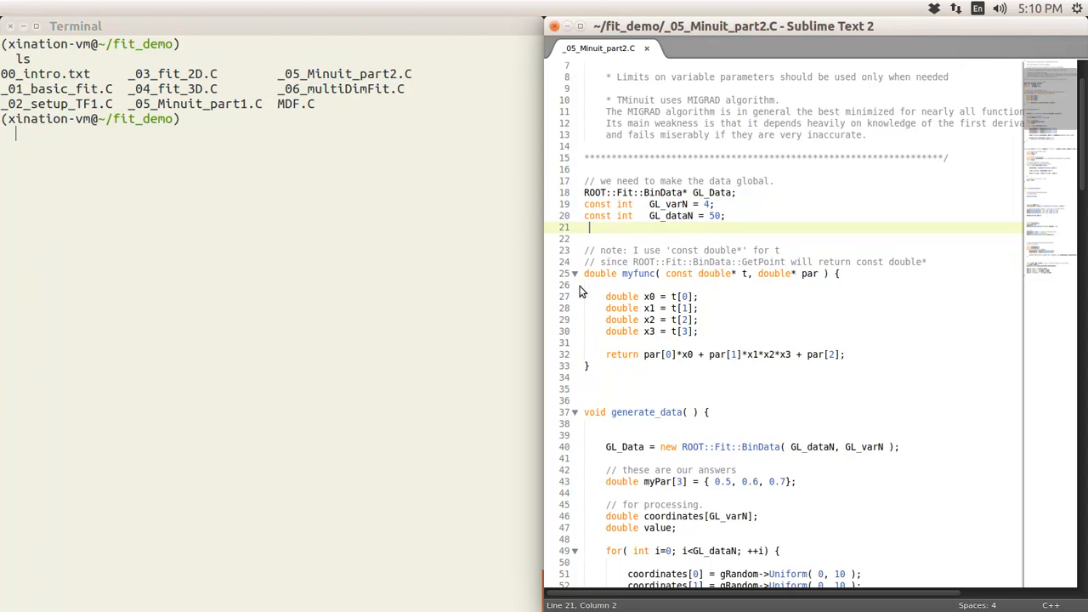
Step: Fold the myfunc body and highlight the GL_Data->Add call in generate_data
click(575, 273)
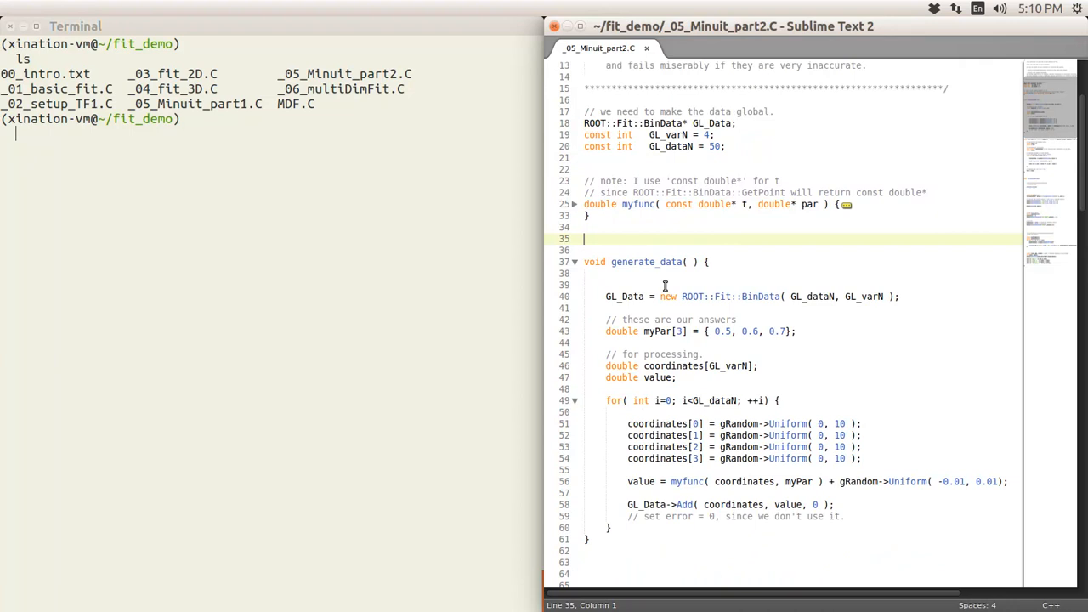
scroll(down, 3)
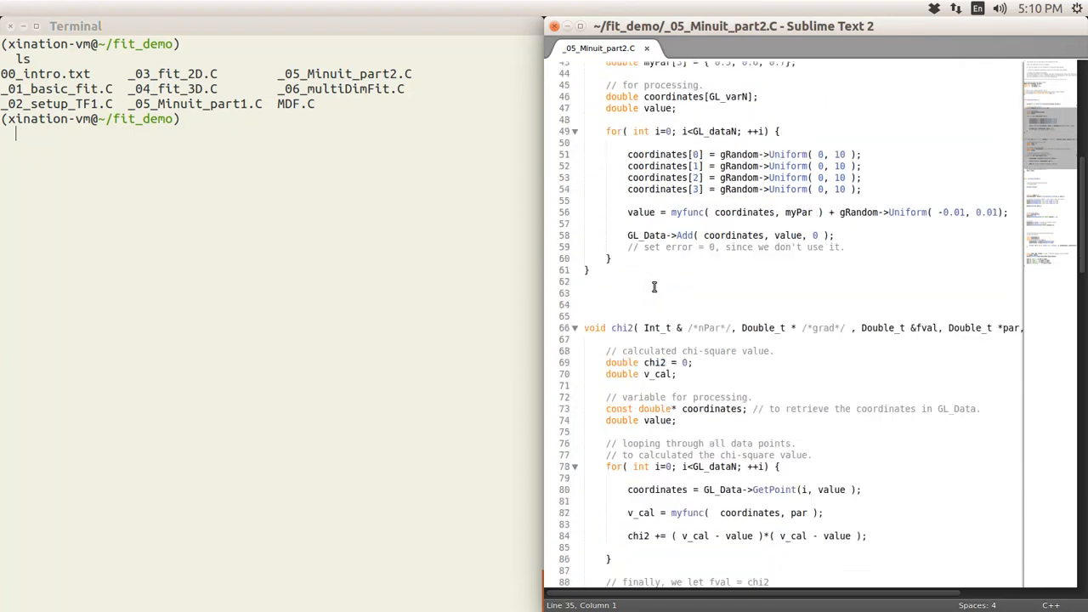
scroll(down, 3)
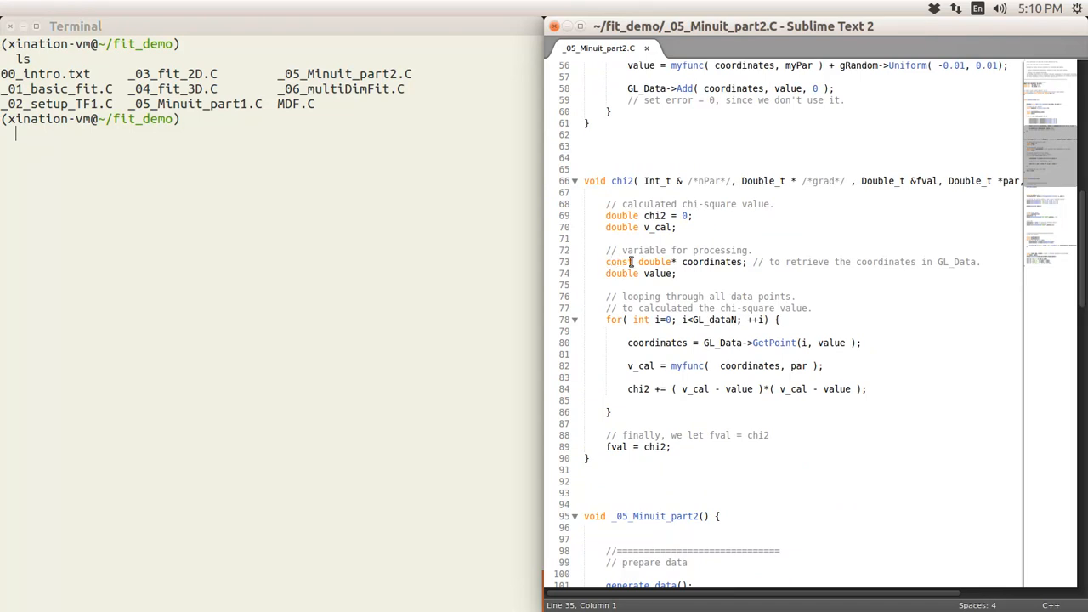
scroll(up, 3)
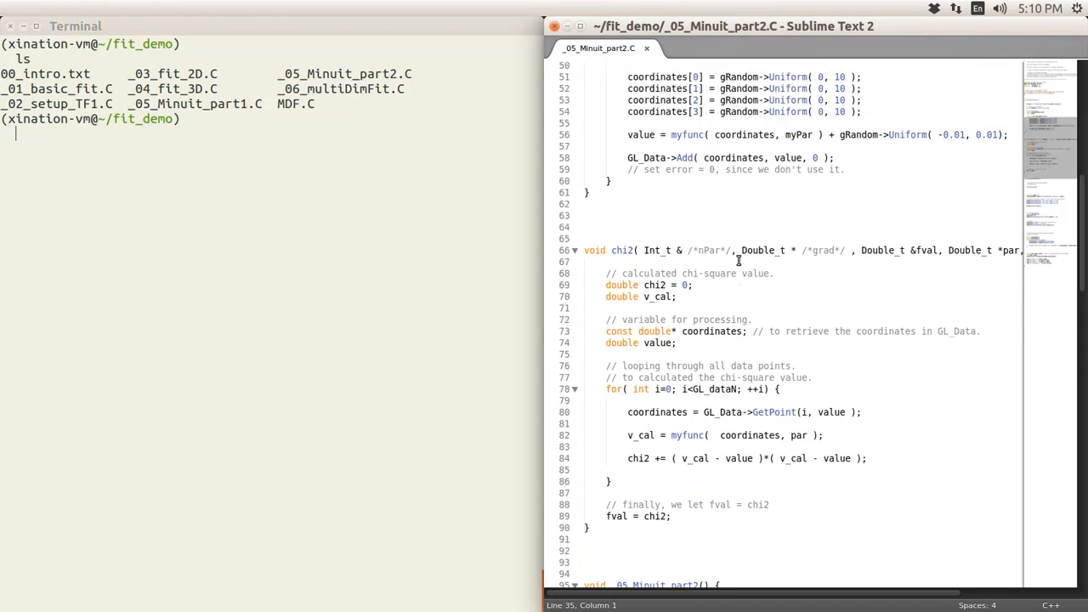
scroll(up, 3)
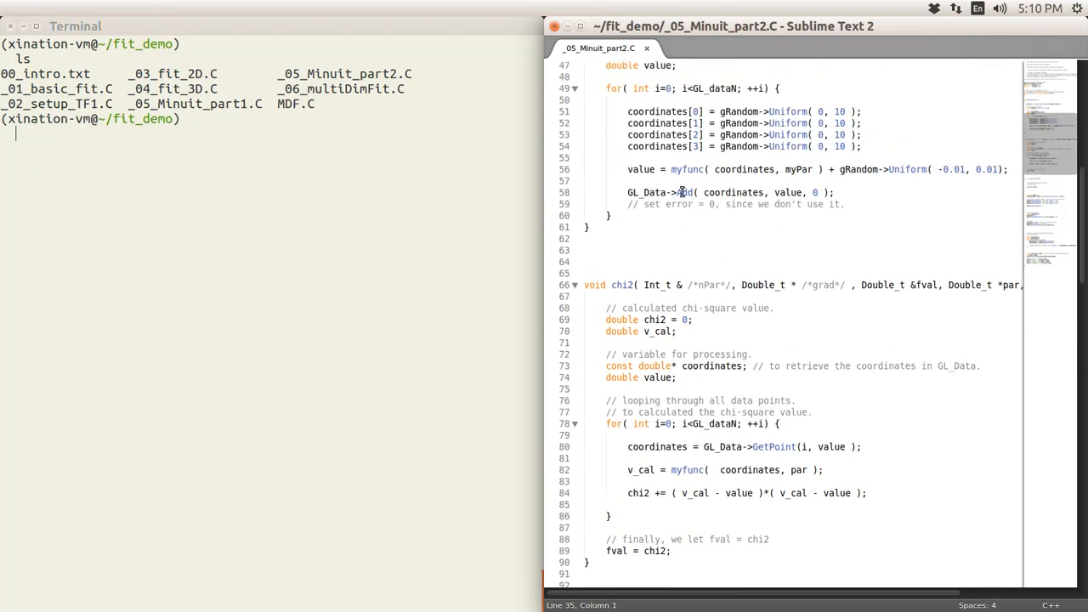
double_click(685, 192)
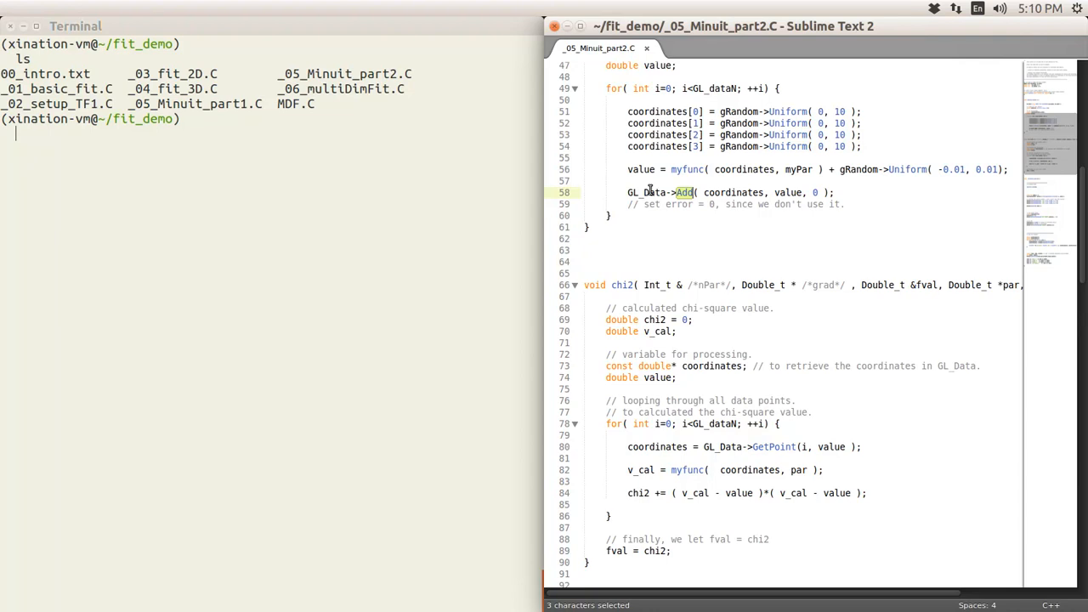
drag(650, 192, 842, 192)
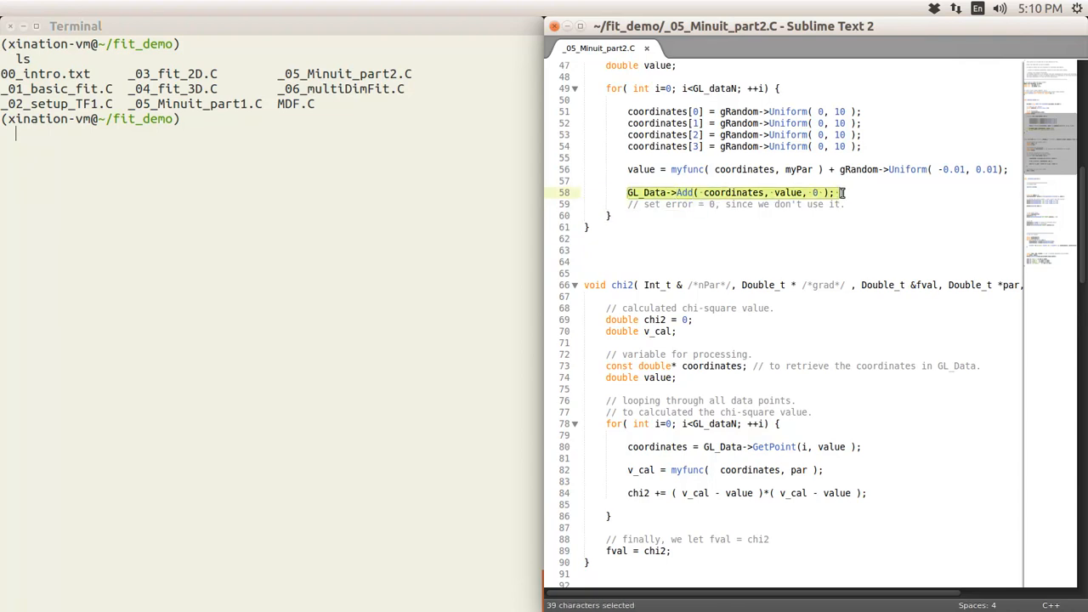
scroll(up, 3)
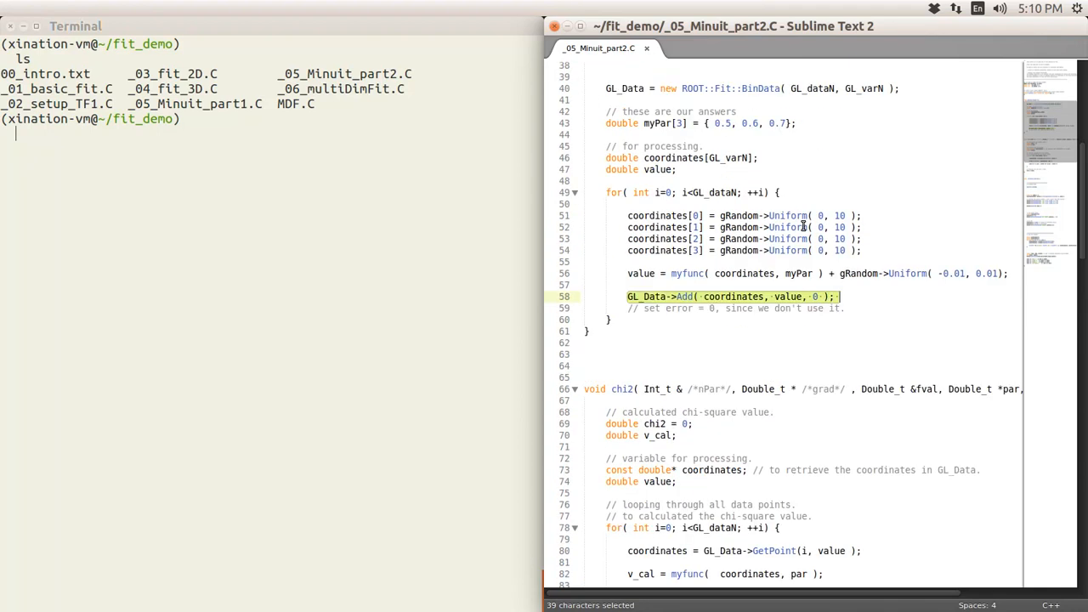
scroll(down, 3)
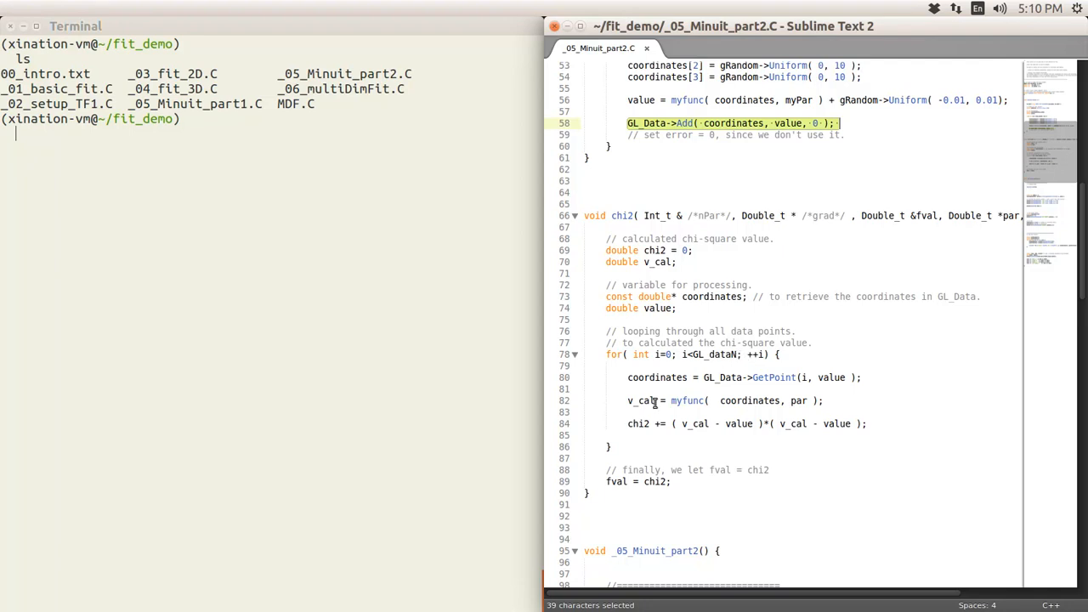
mouse_move(728, 429)
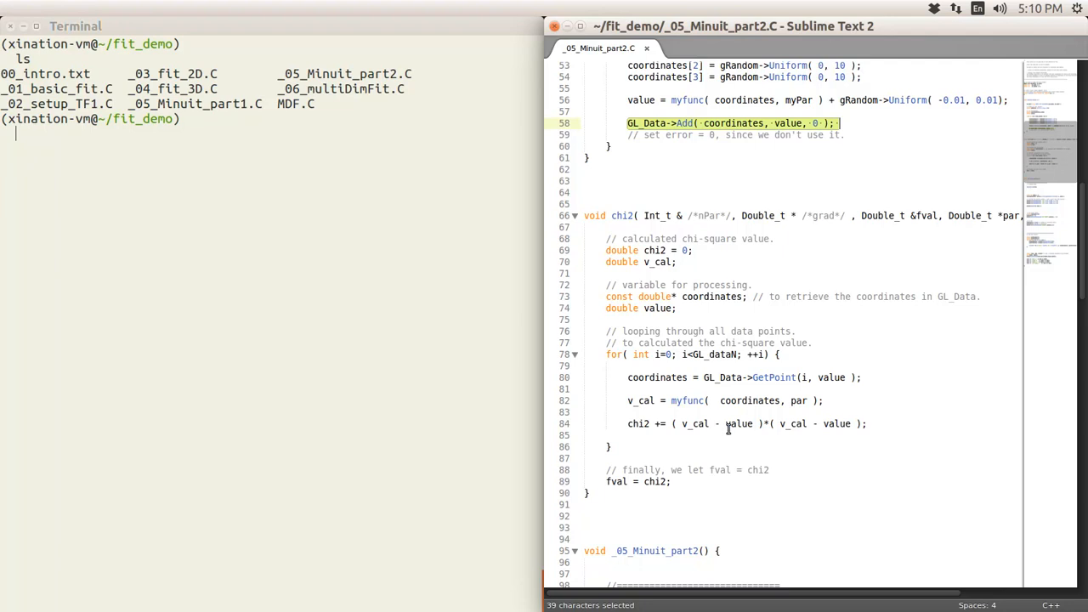
mouse_move(747, 423)
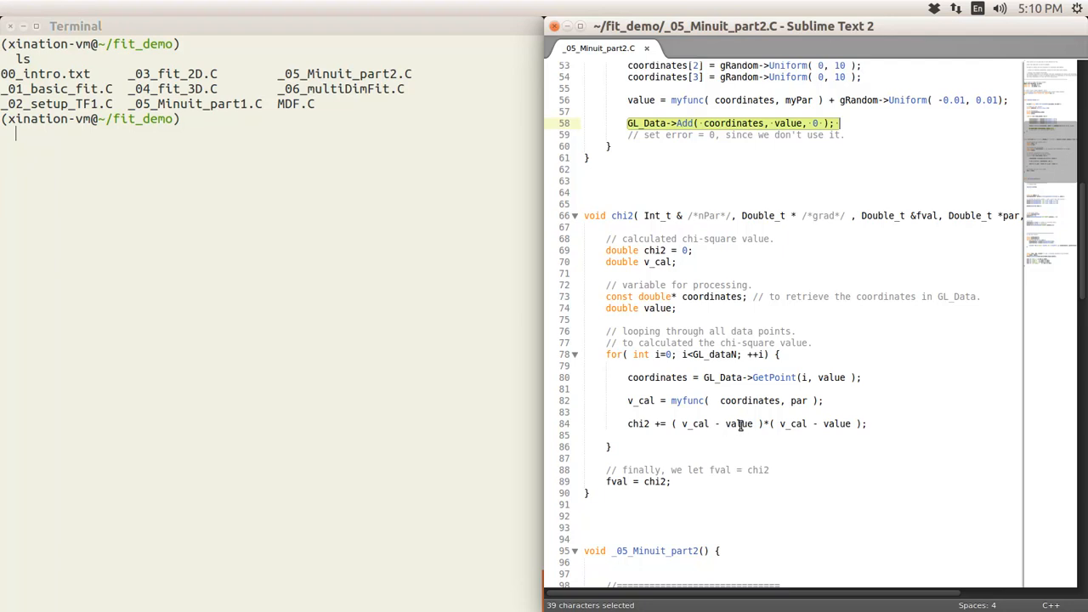
mouse_move(688, 415)
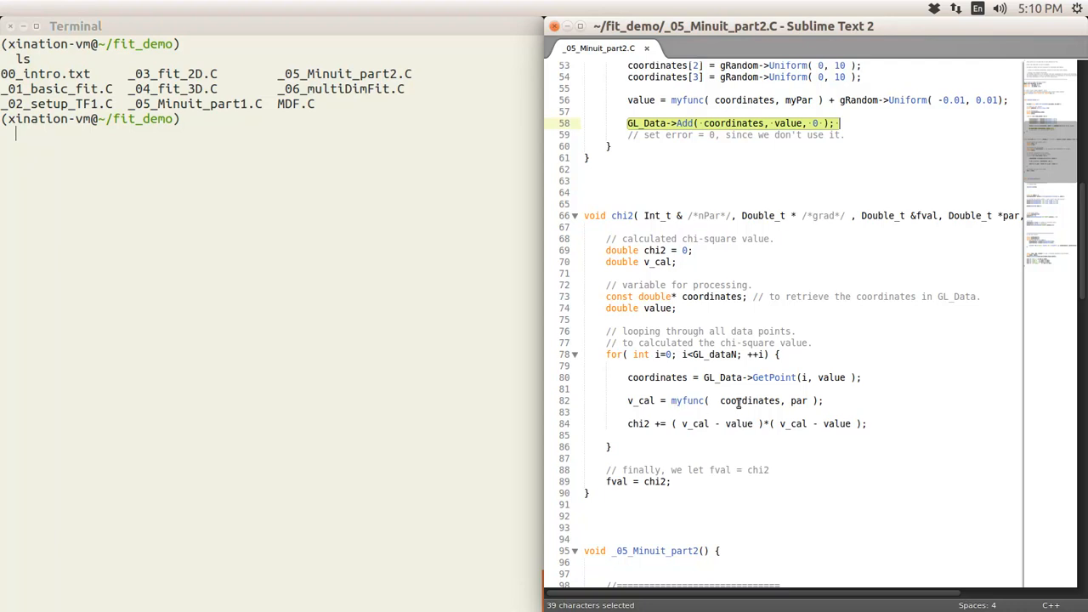
double_click(750, 401)
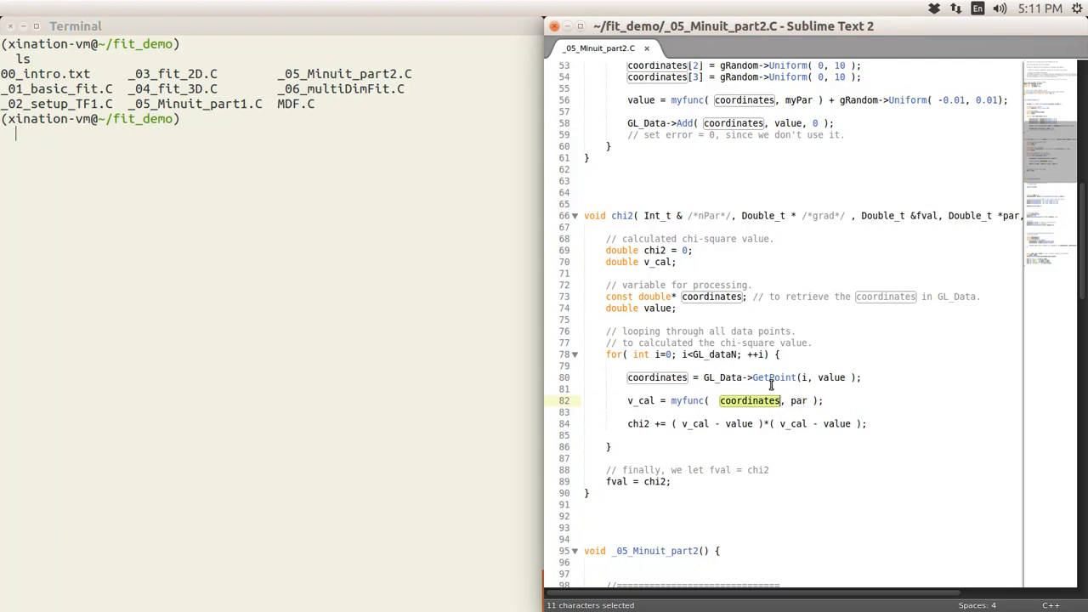
mouse_move(759, 378)
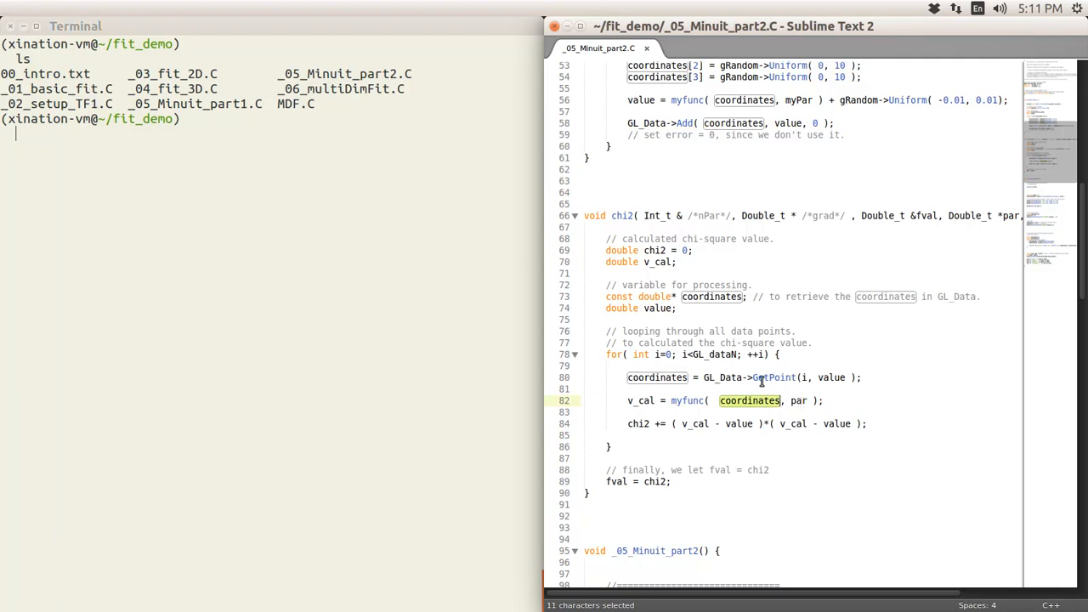
scroll(up, 3)
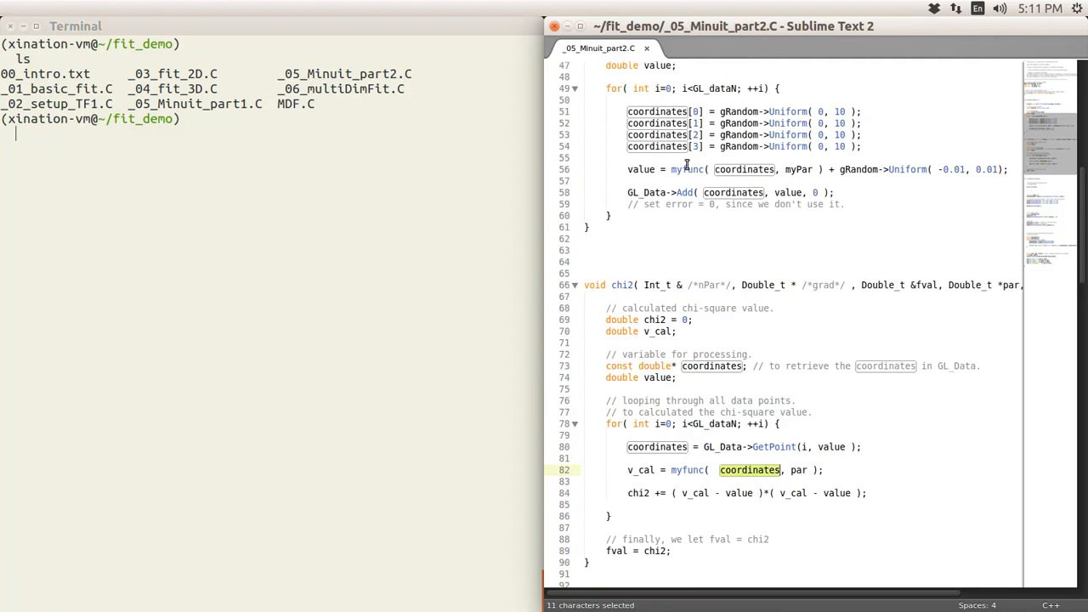
scroll(up, 3)
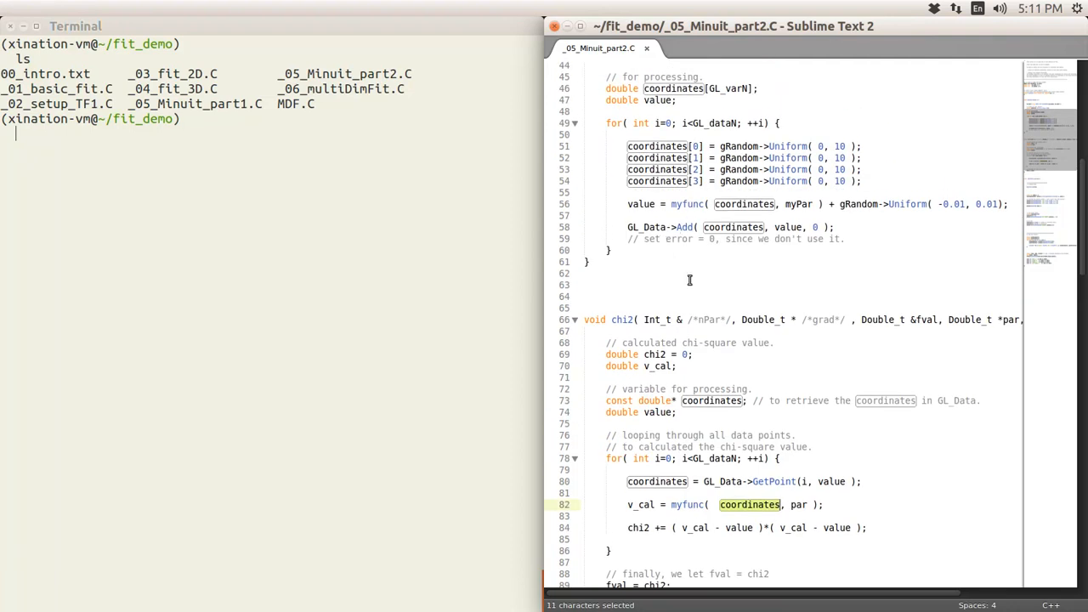
mouse_move(697, 297)
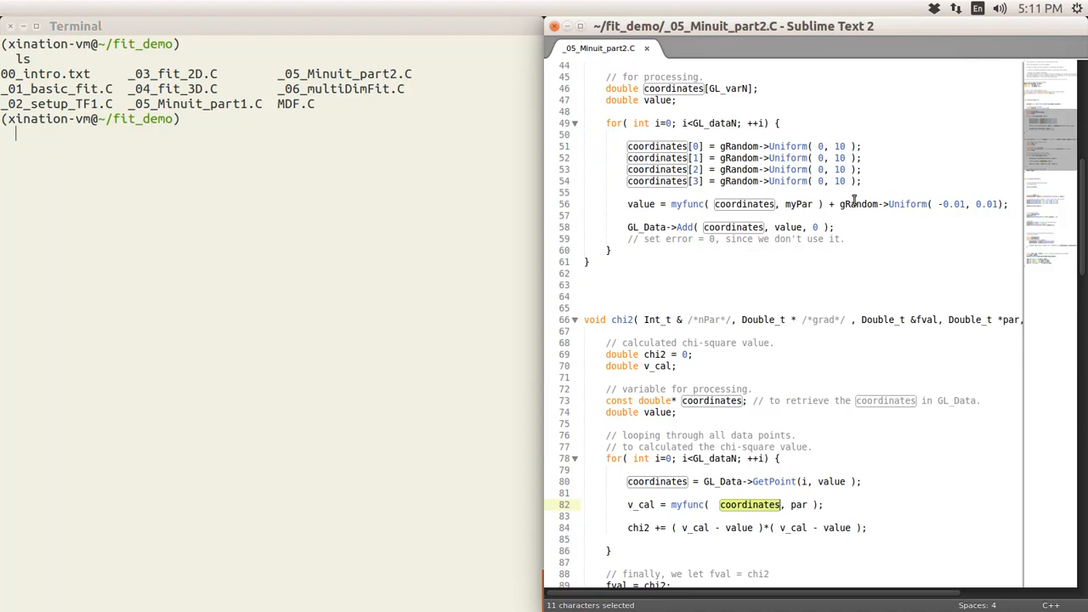
mouse_move(670, 484)
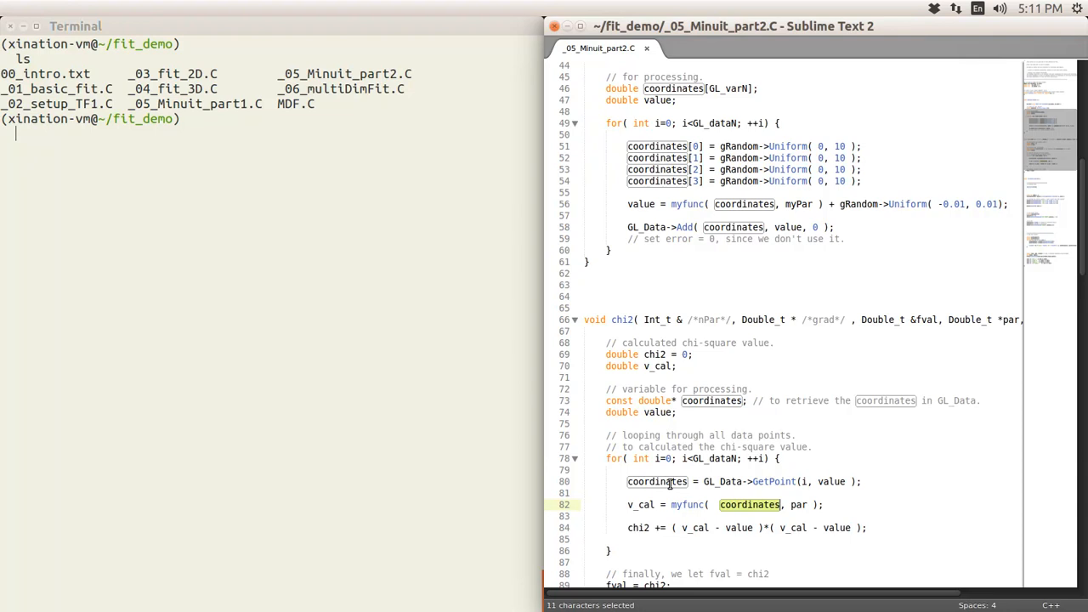
mouse_move(791, 490)
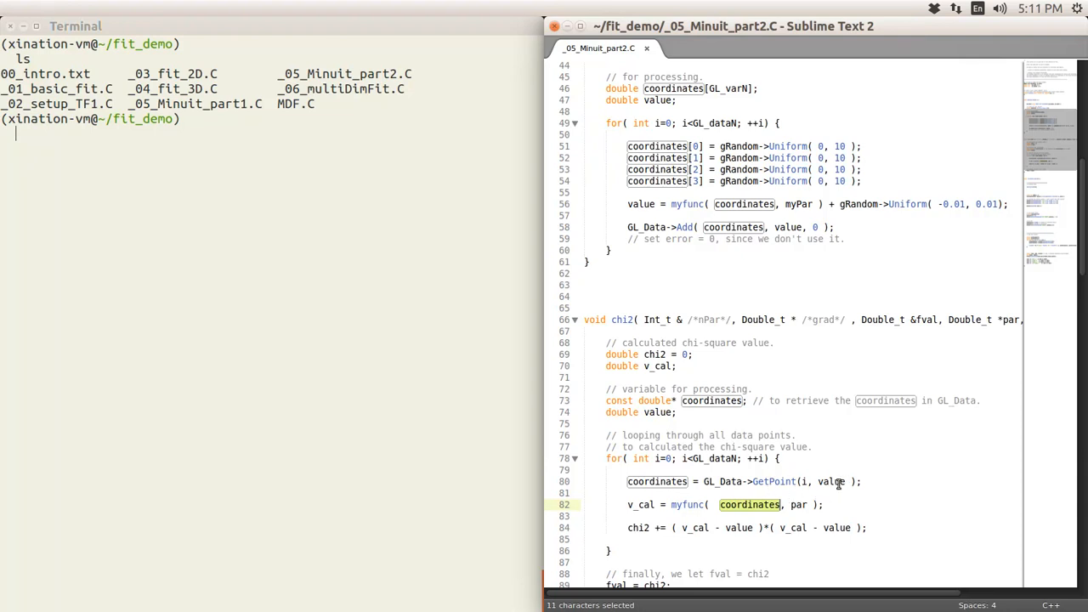
double_click(831, 482)
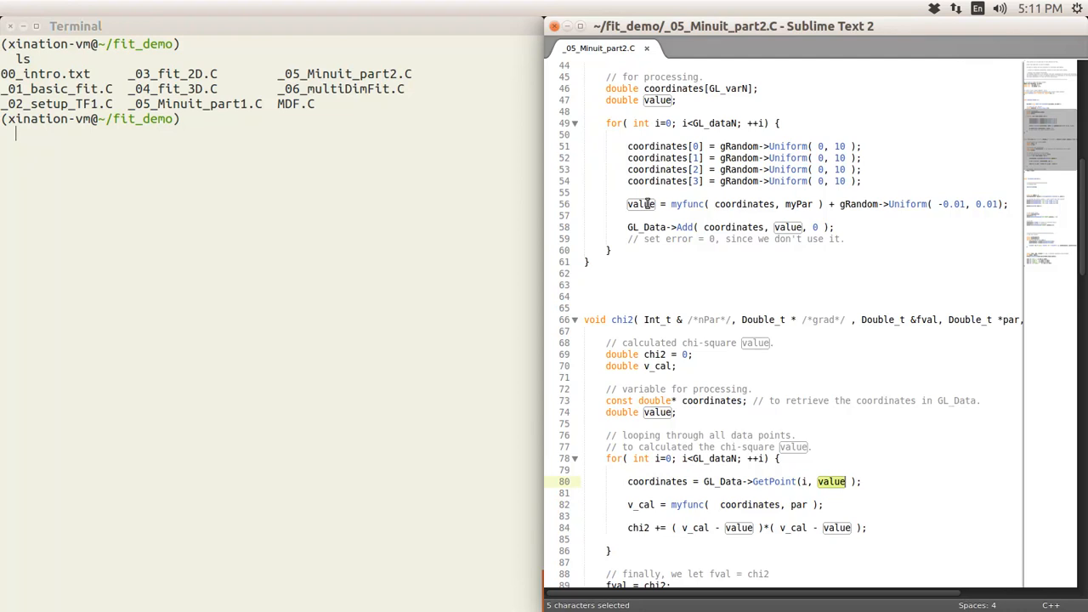
mouse_move(744, 139)
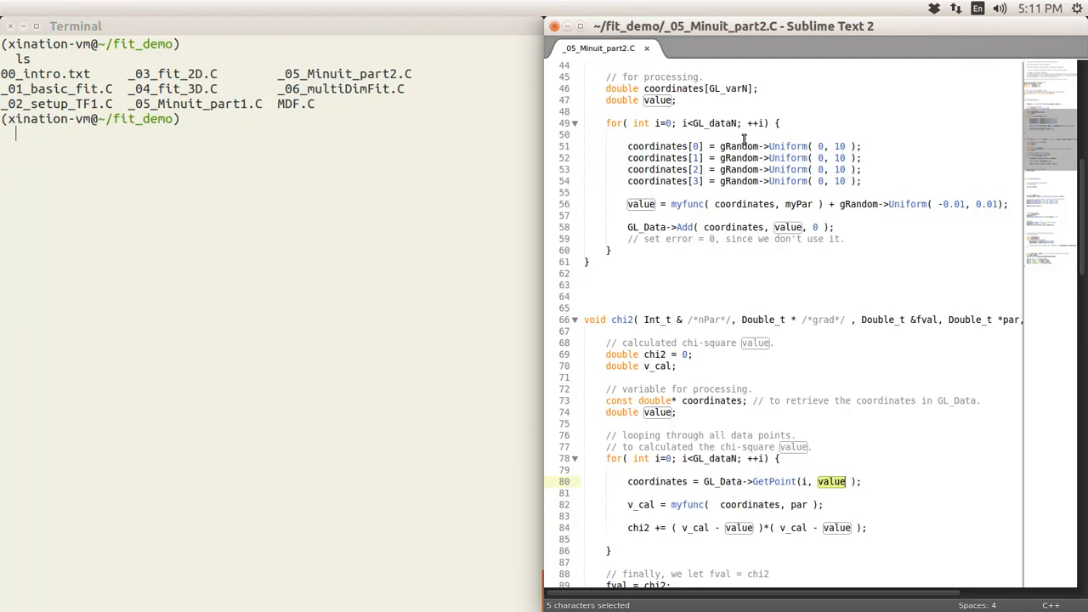
mouse_move(834, 216)
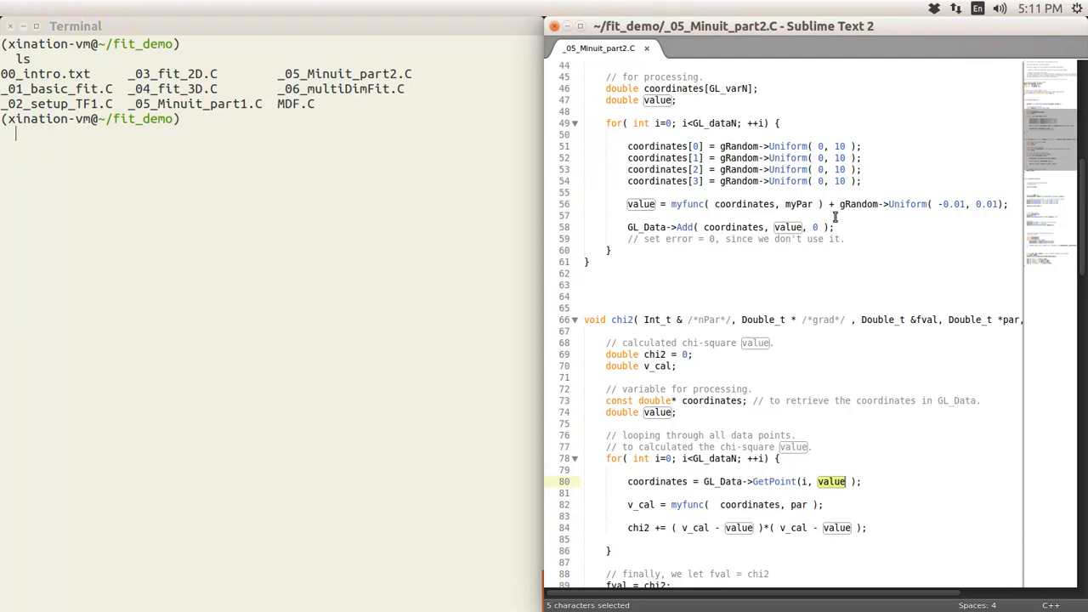
mouse_move(870, 223)
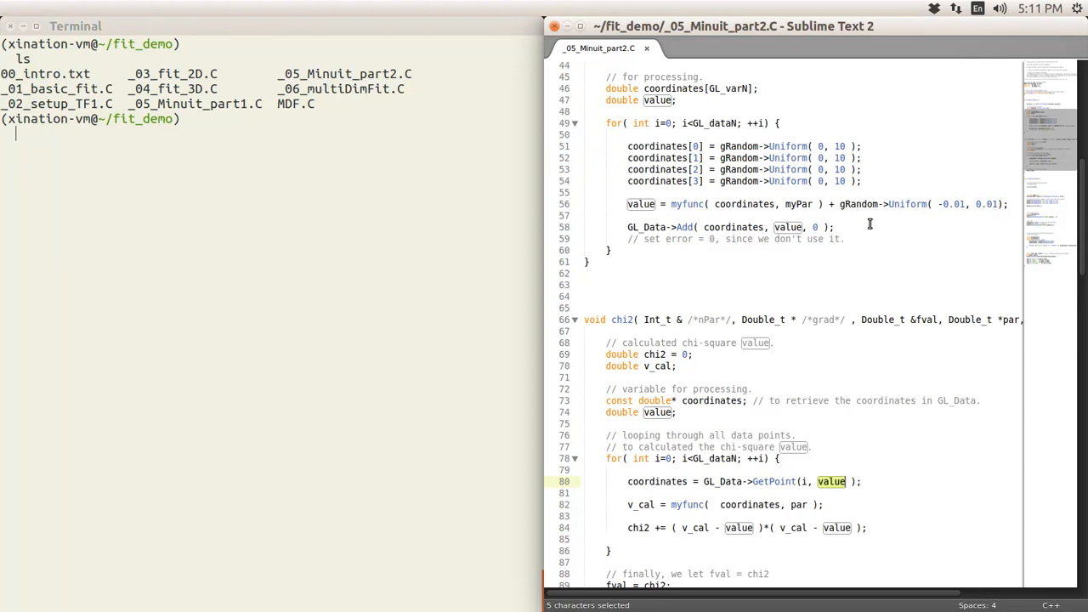
mouse_move(962, 221)
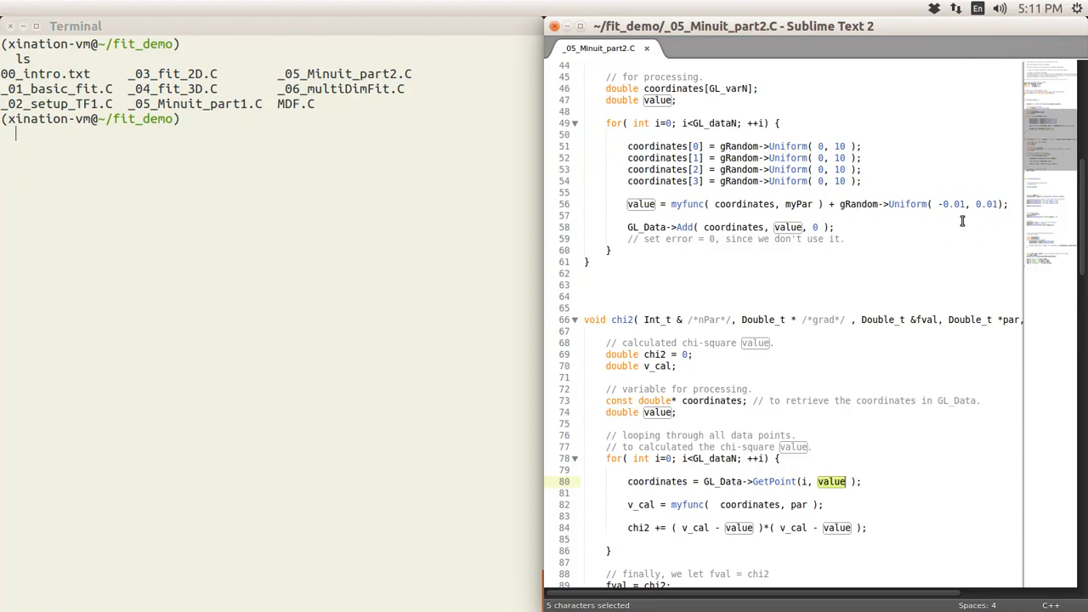
mouse_move(753, 491)
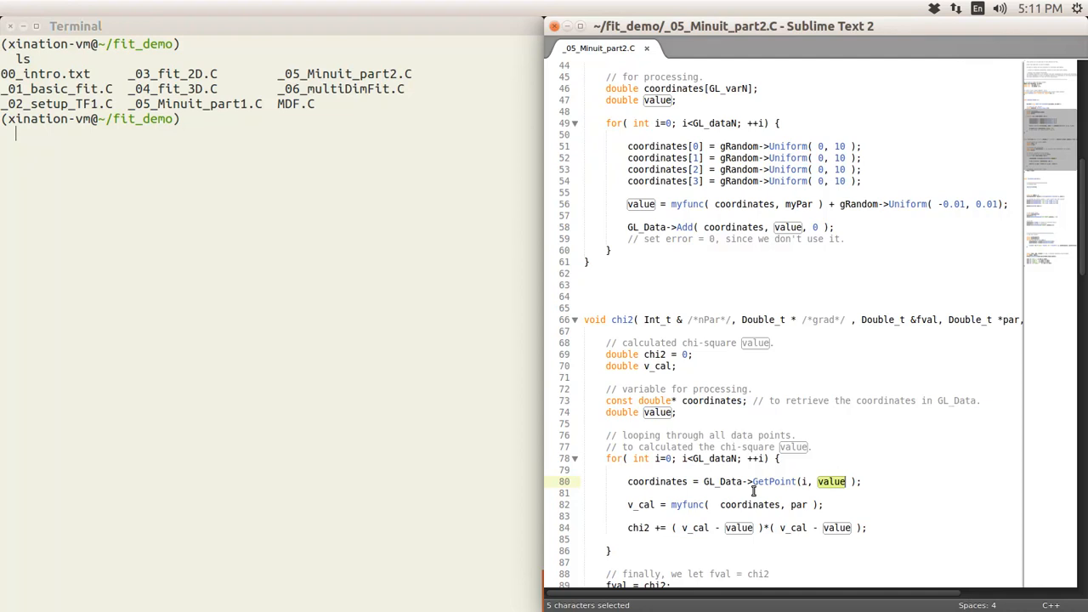
mouse_move(782, 504)
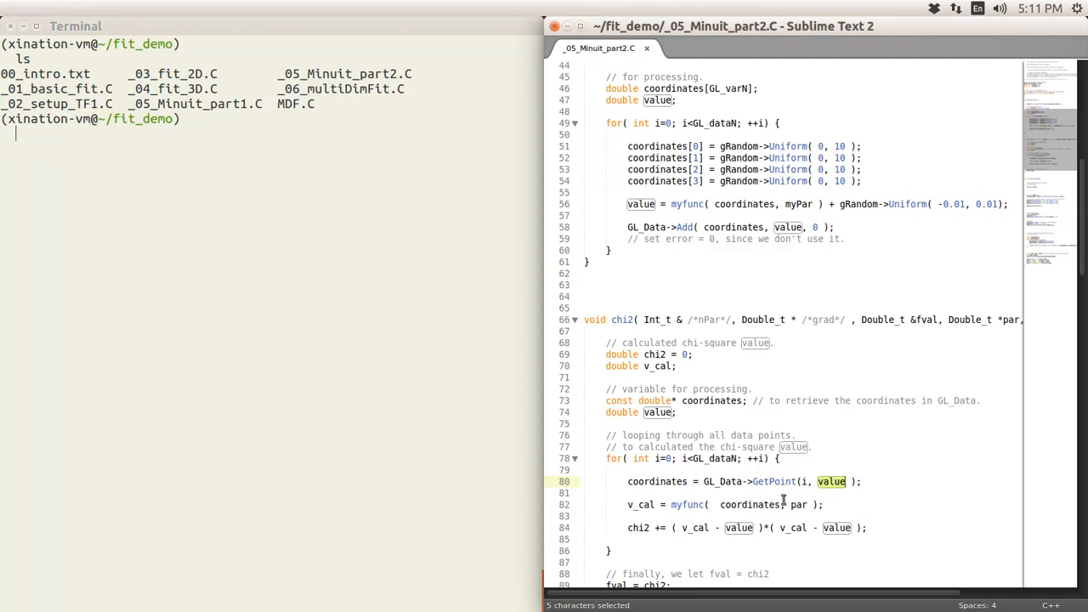
mouse_move(651, 481)
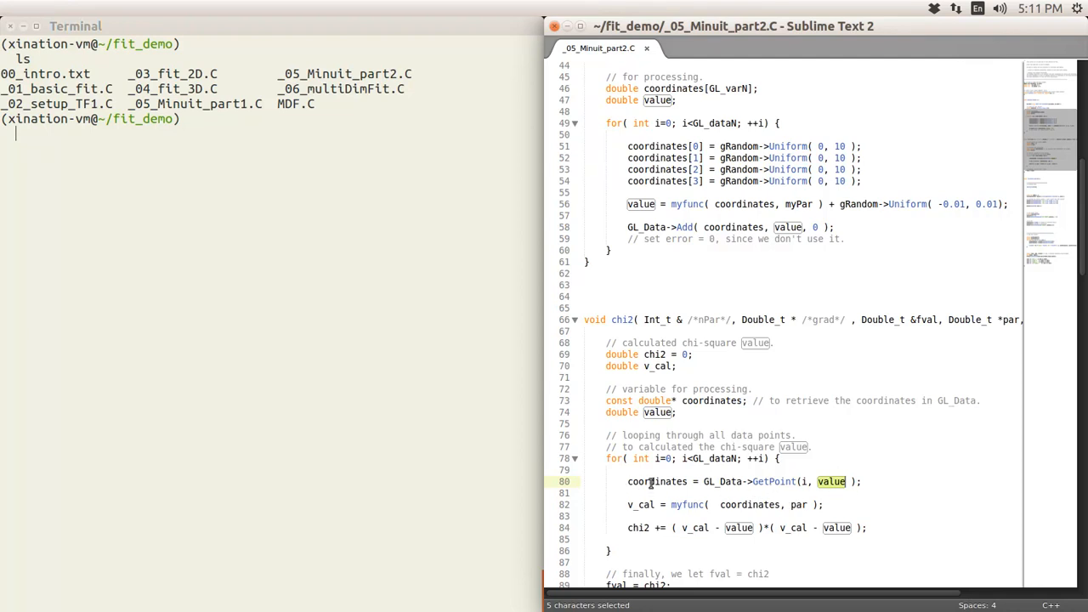
click(761, 504)
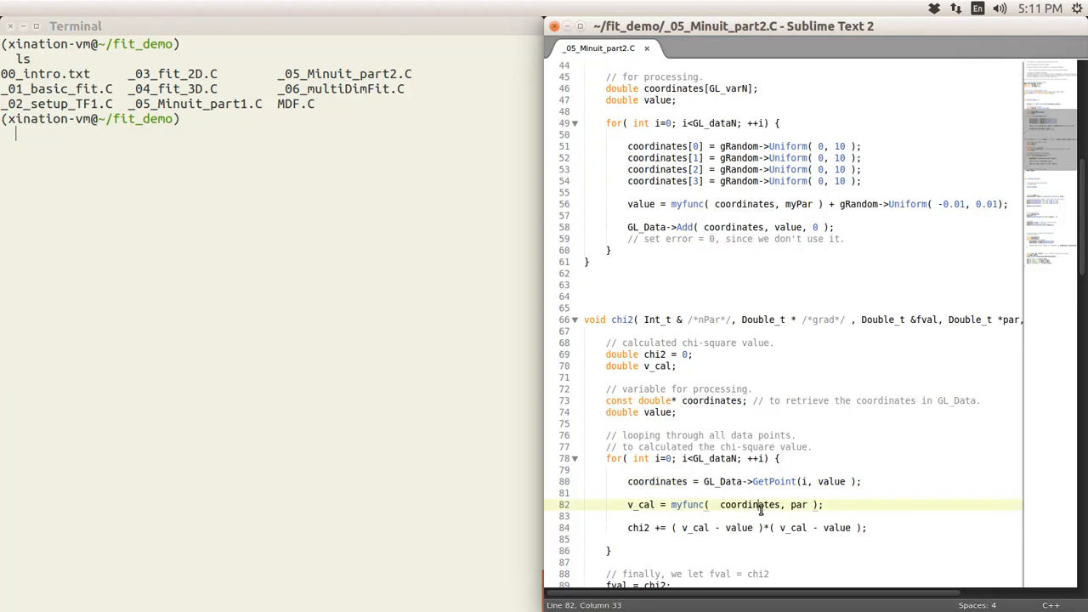
double_click(749, 505)
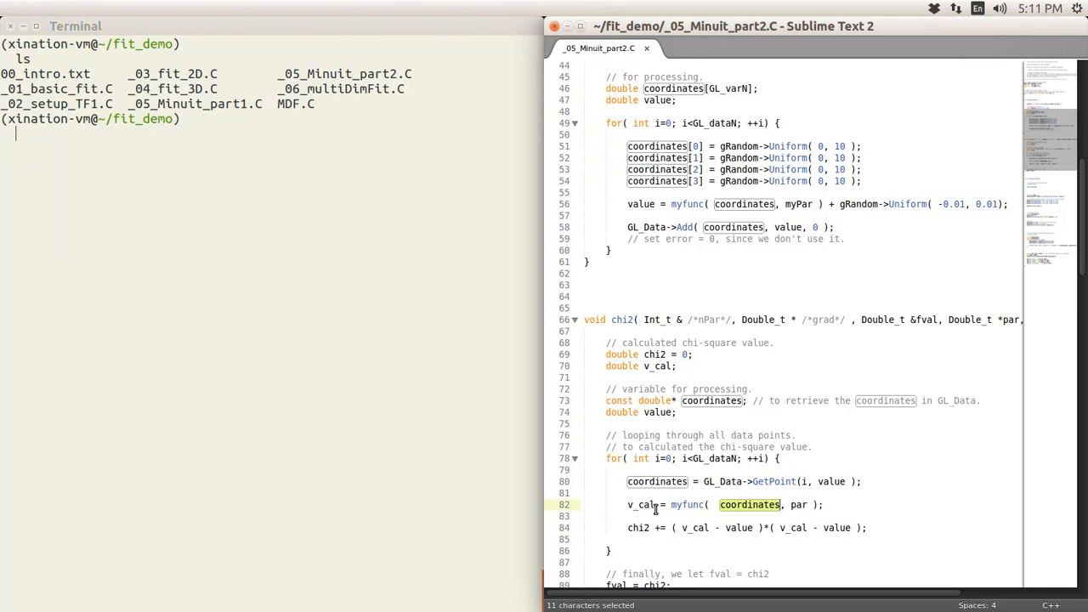
double_click(739, 528)
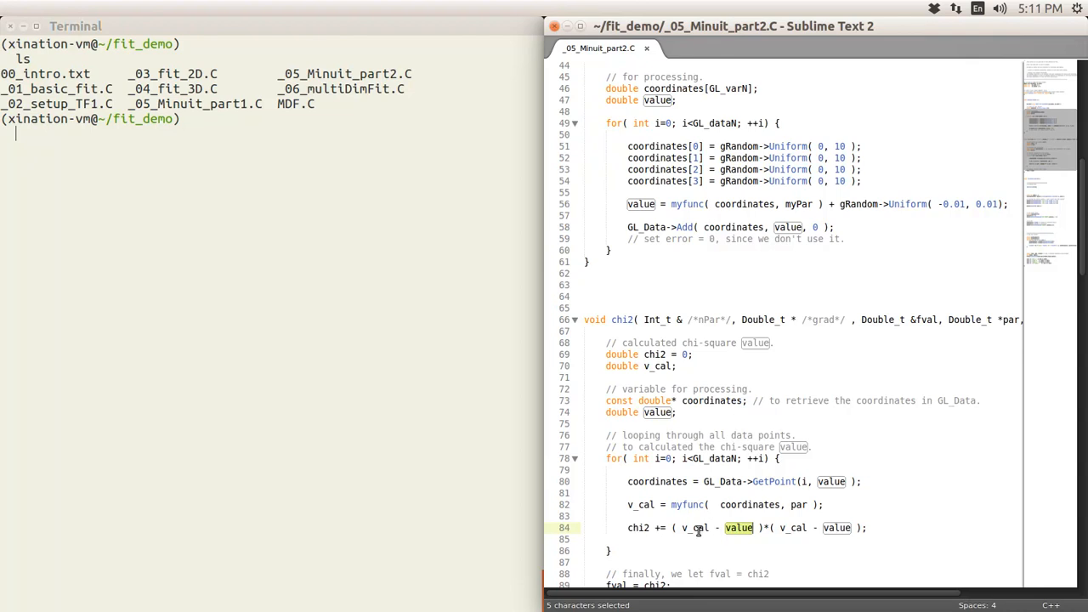
double_click(695, 528)
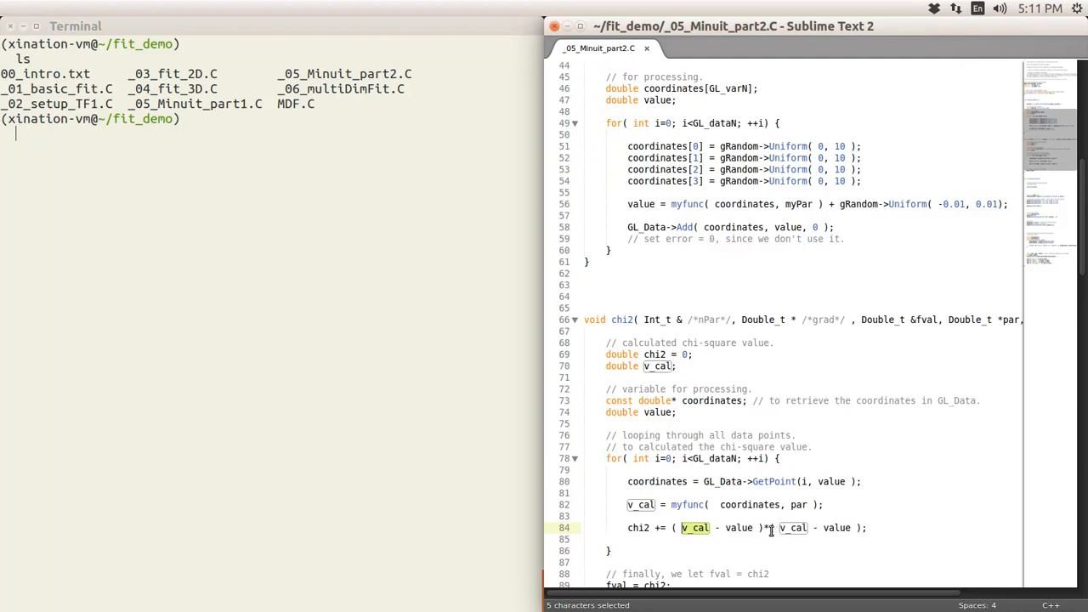
scroll(down, 3)
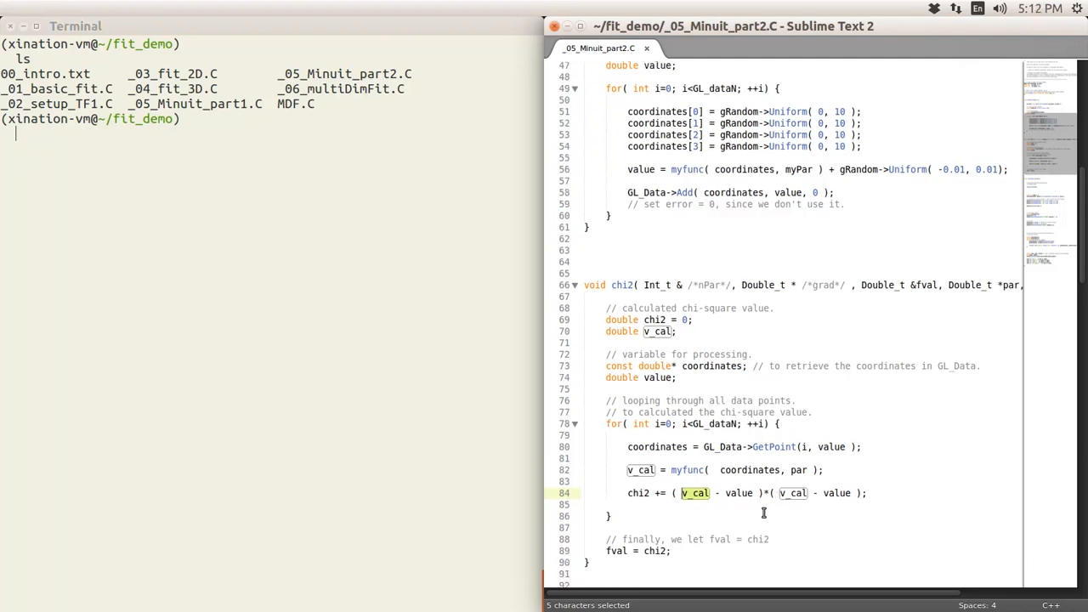
mouse_move(754, 508)
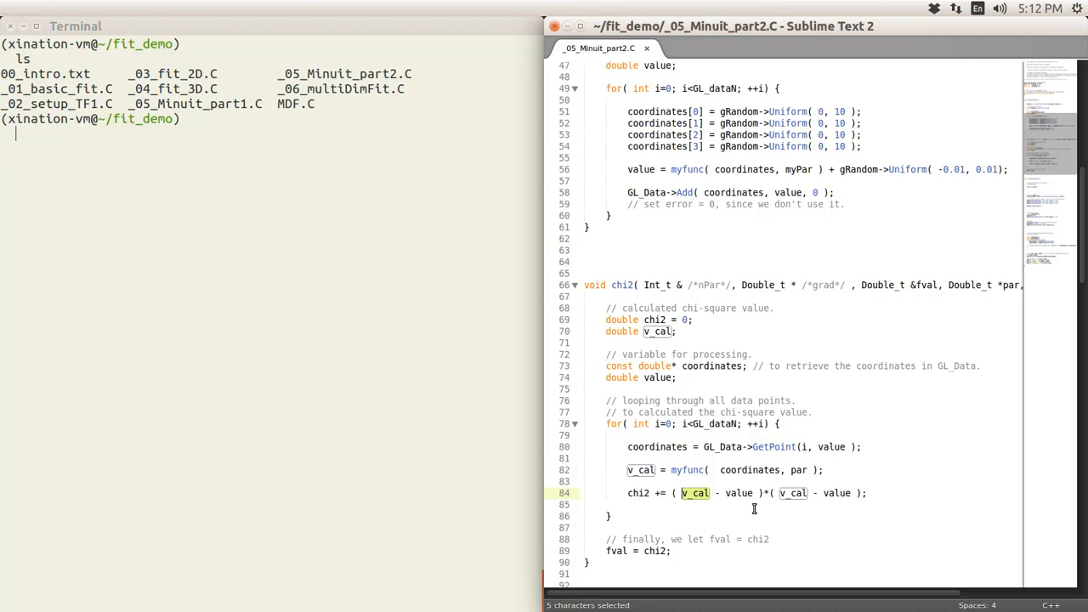
mouse_move(660, 508)
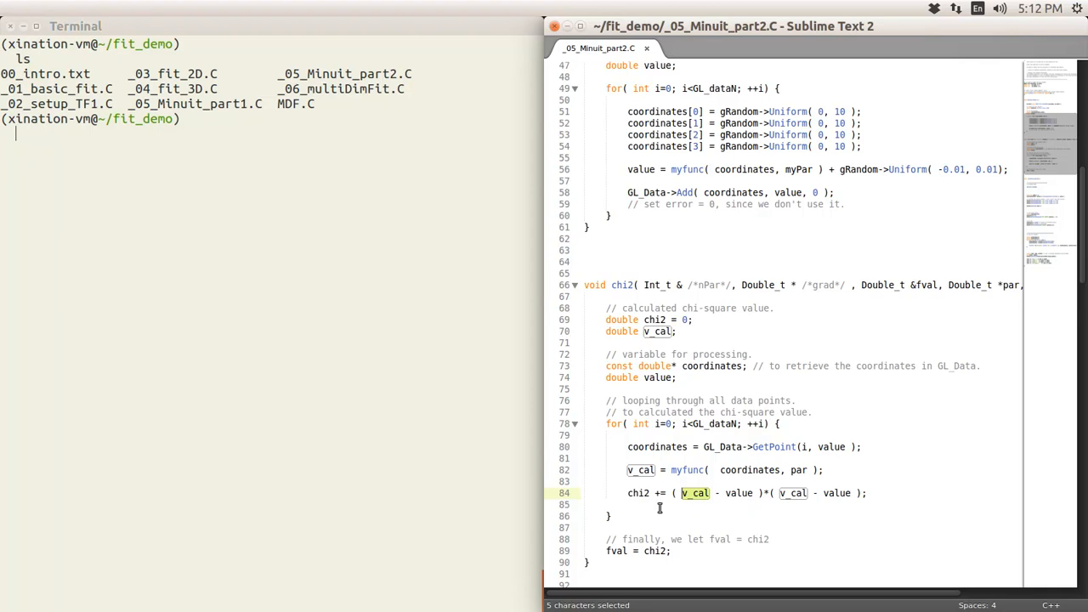
mouse_move(711, 306)
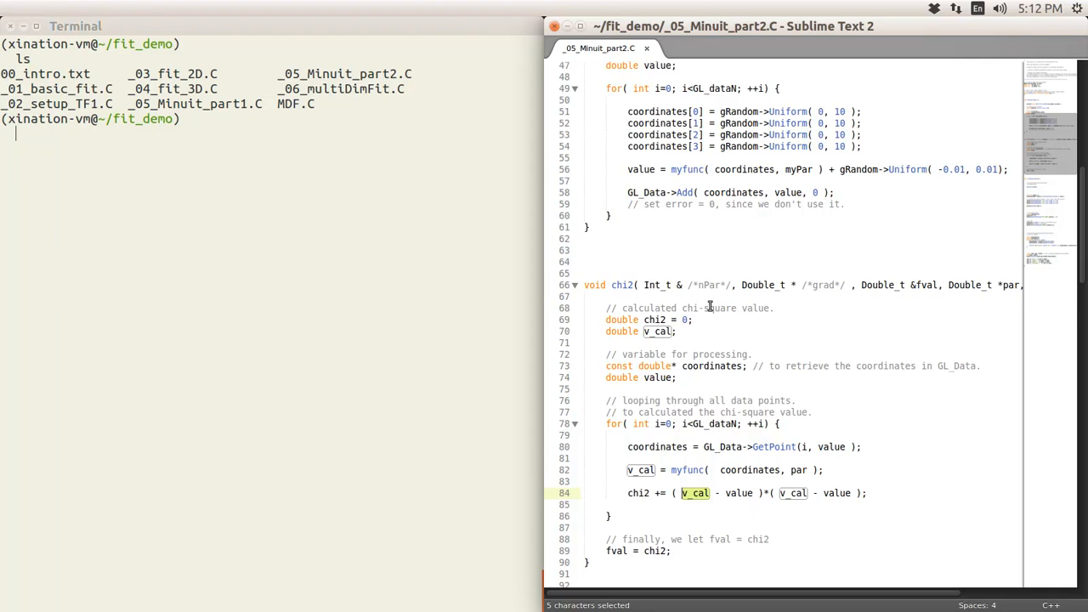
mouse_move(785, 368)
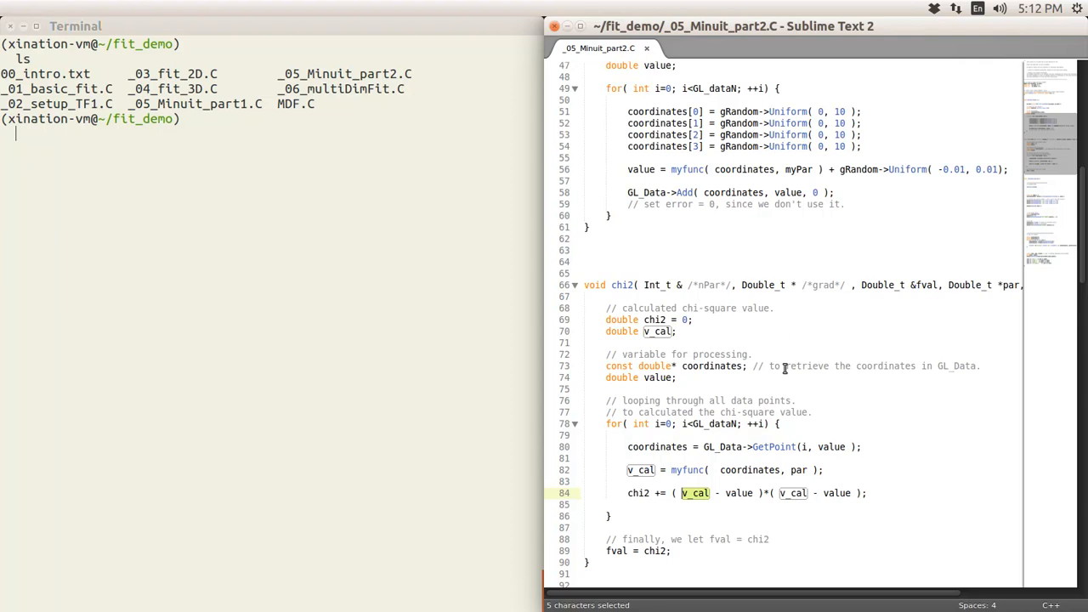
scroll(up, 3)
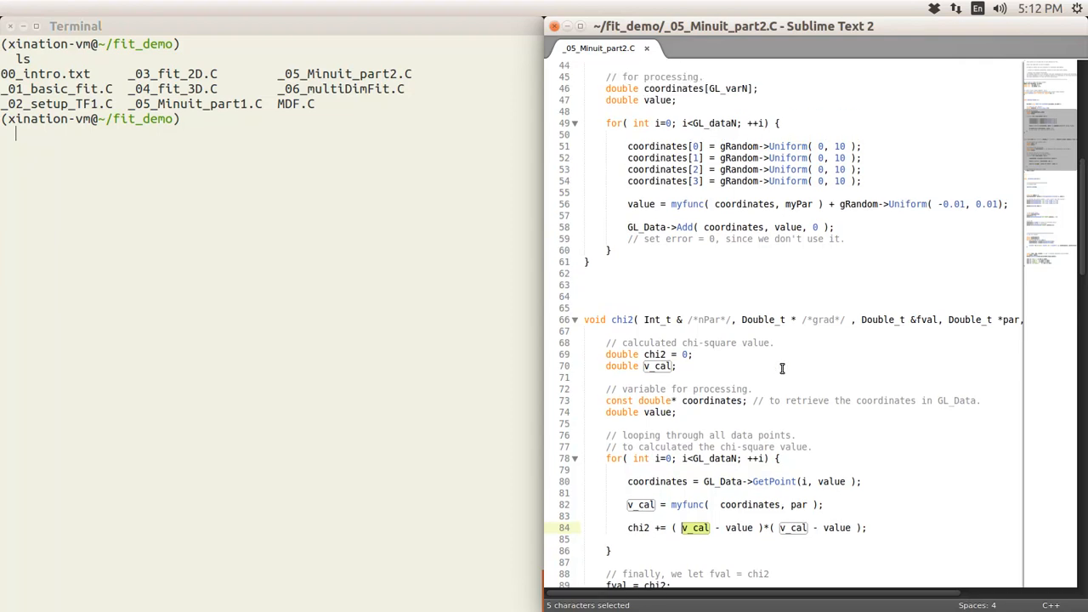
scroll(down, 3)
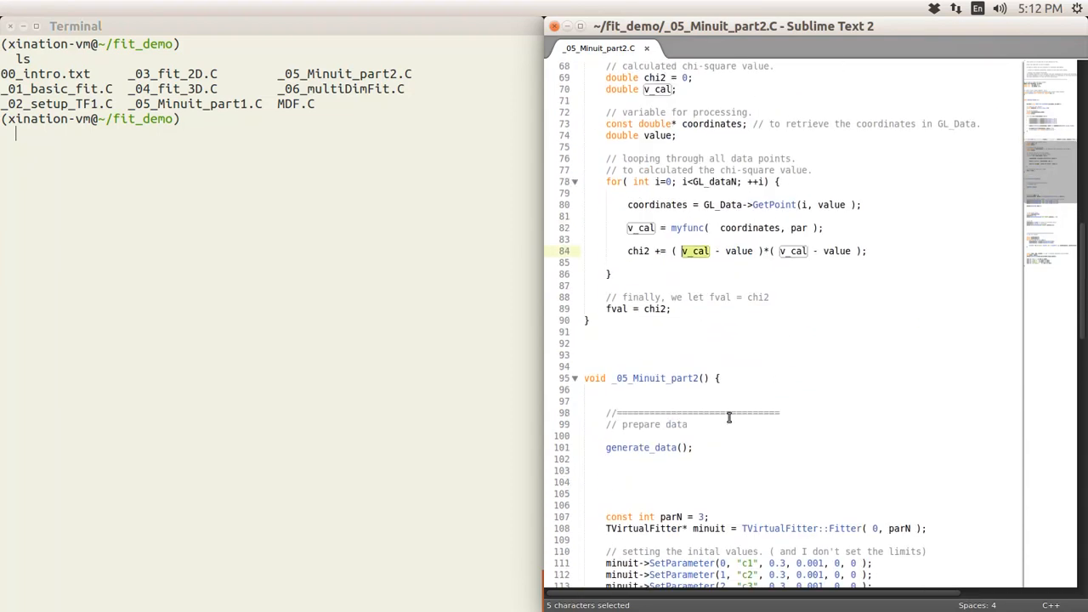
scroll(down, 3)
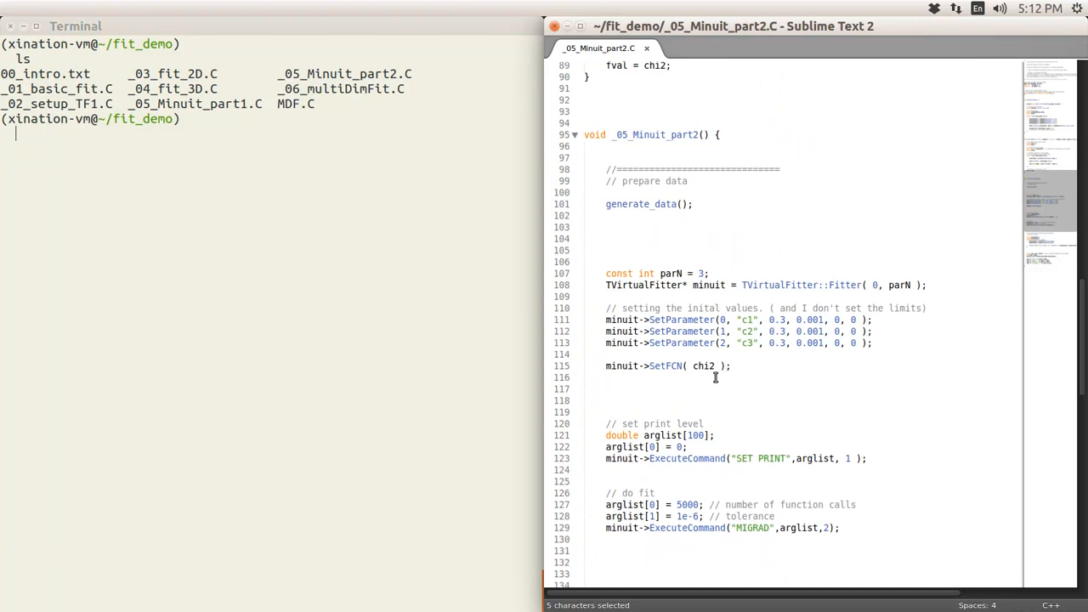
mouse_move(672, 377)
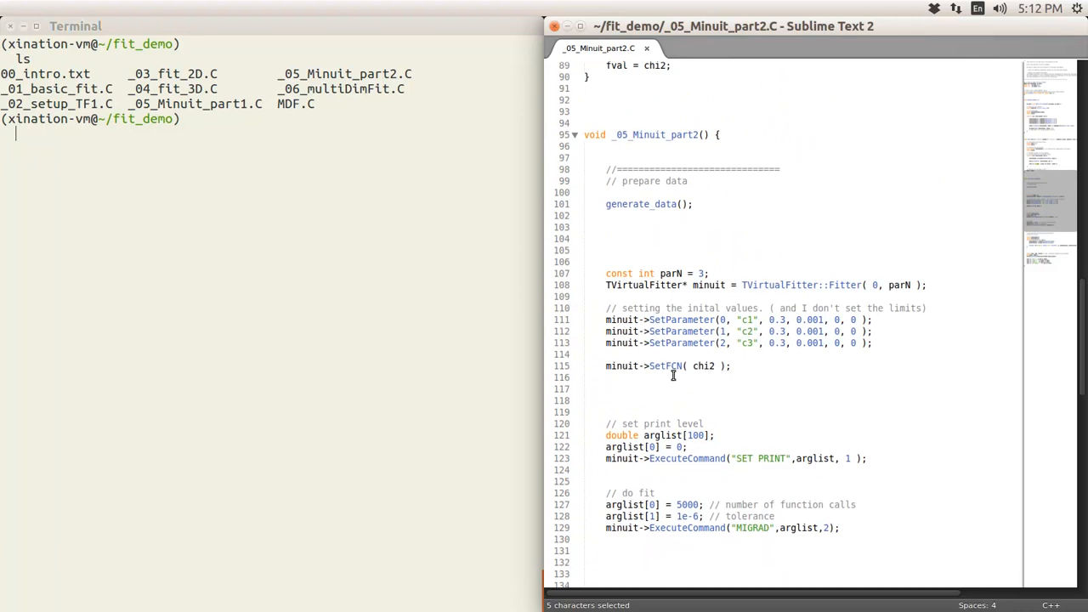
mouse_move(750, 366)
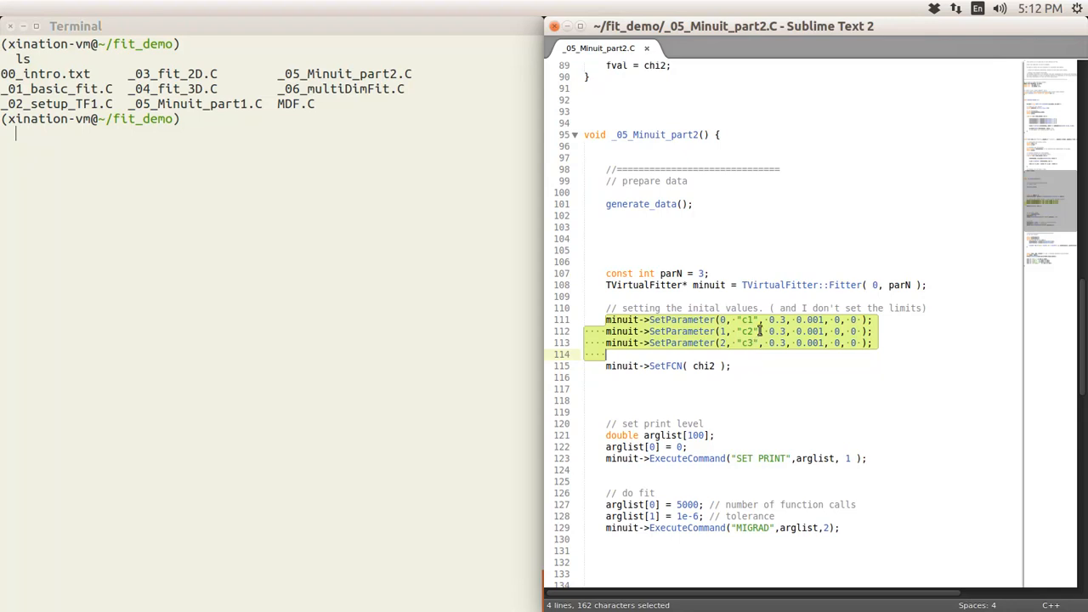
mouse_move(900, 299)
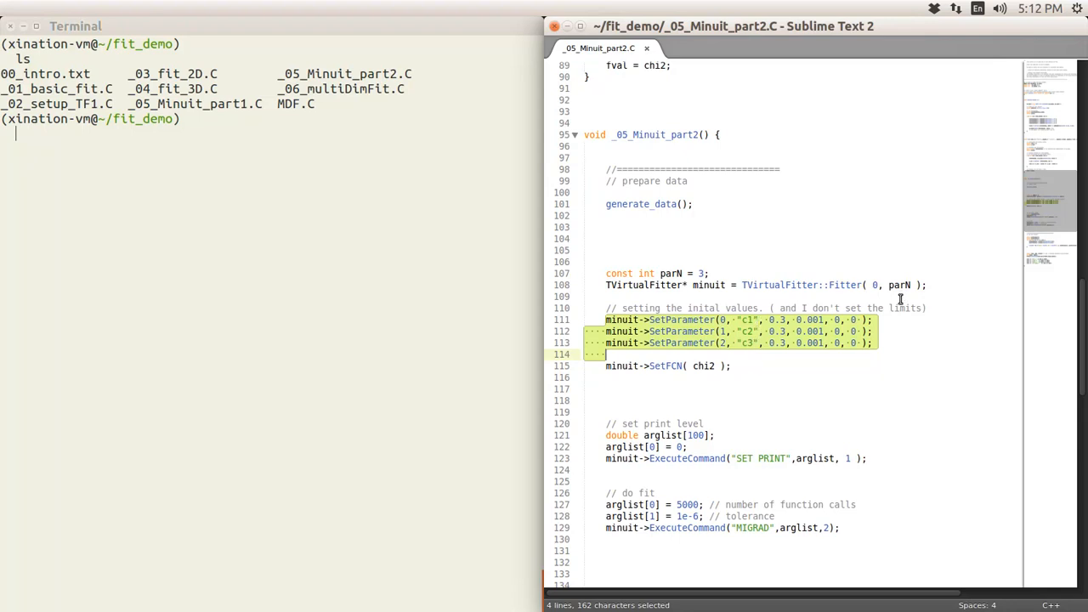
mouse_move(706, 366)
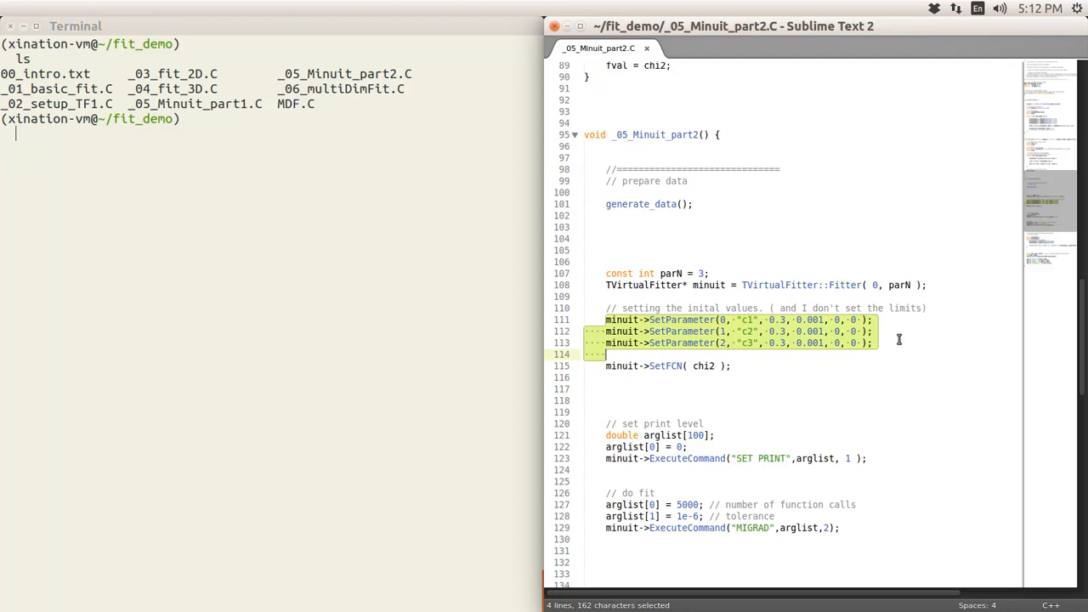
scroll(up, 3)
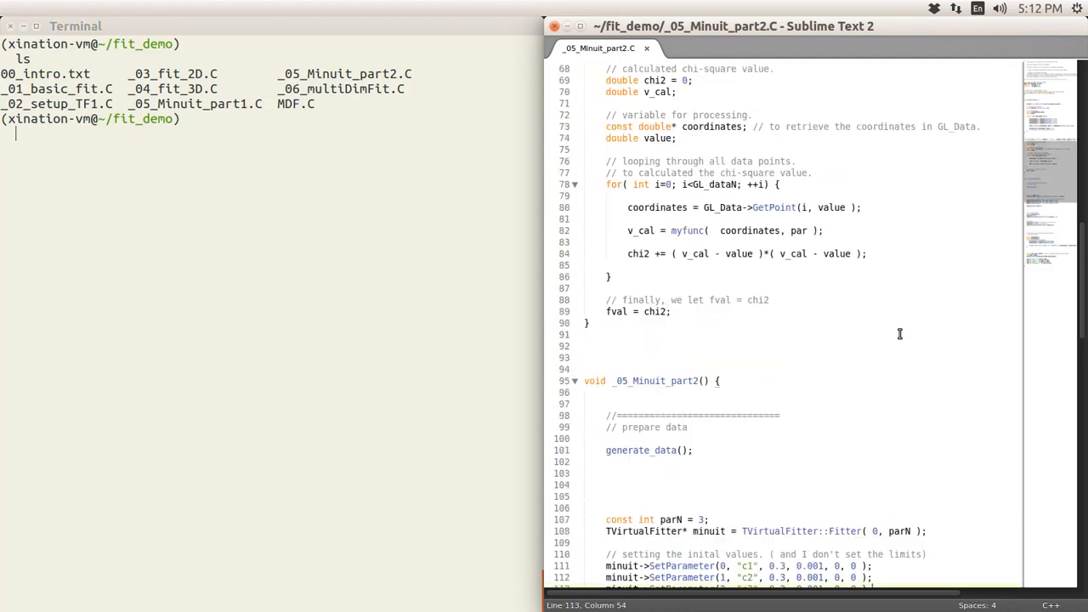
scroll(up, 3)
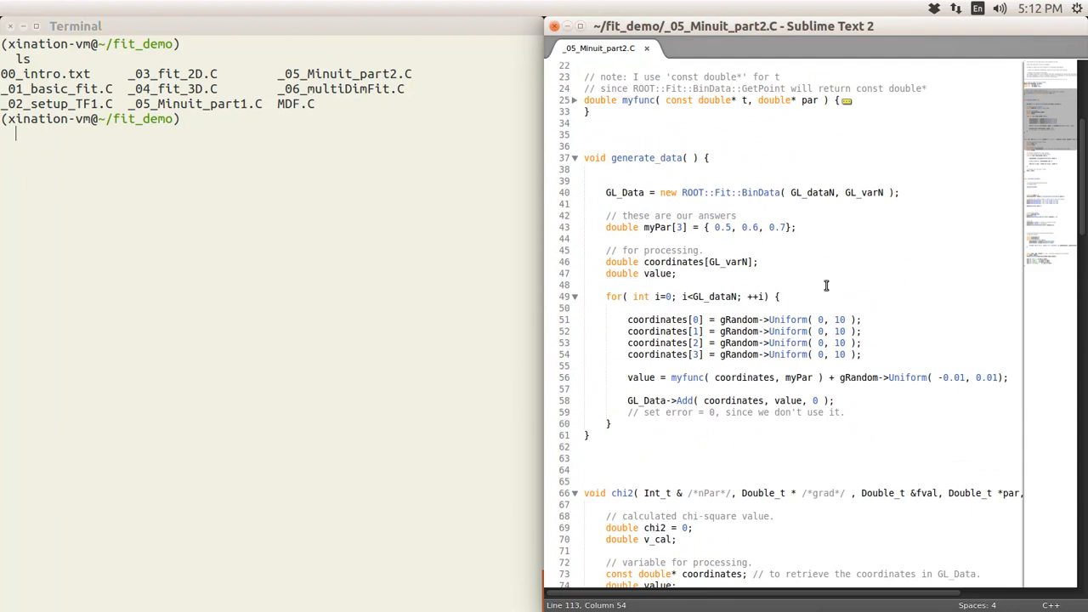
scroll(up, 3)
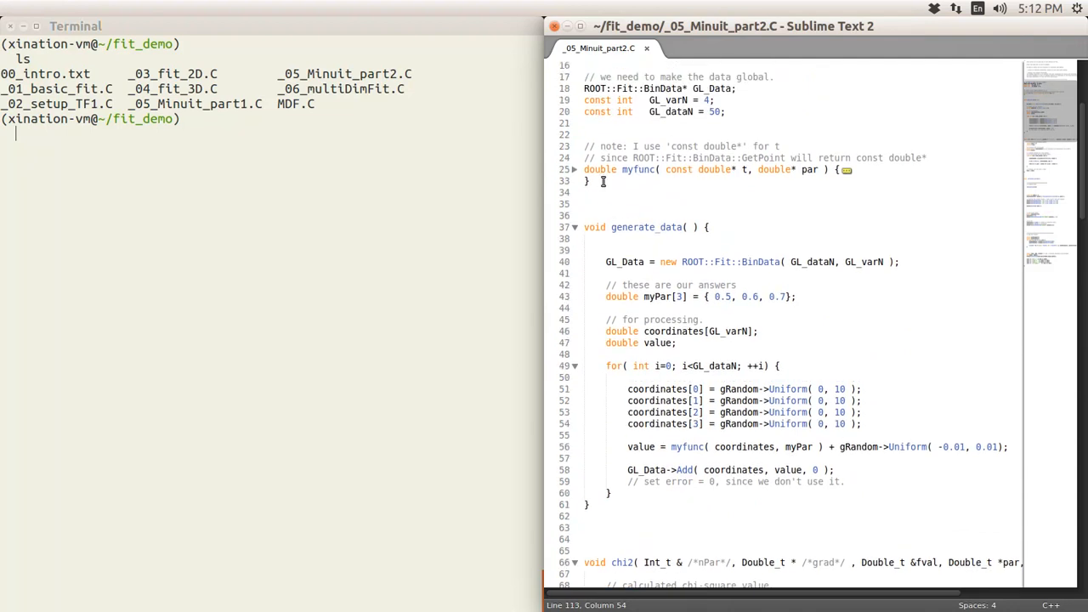
scroll(down, 3)
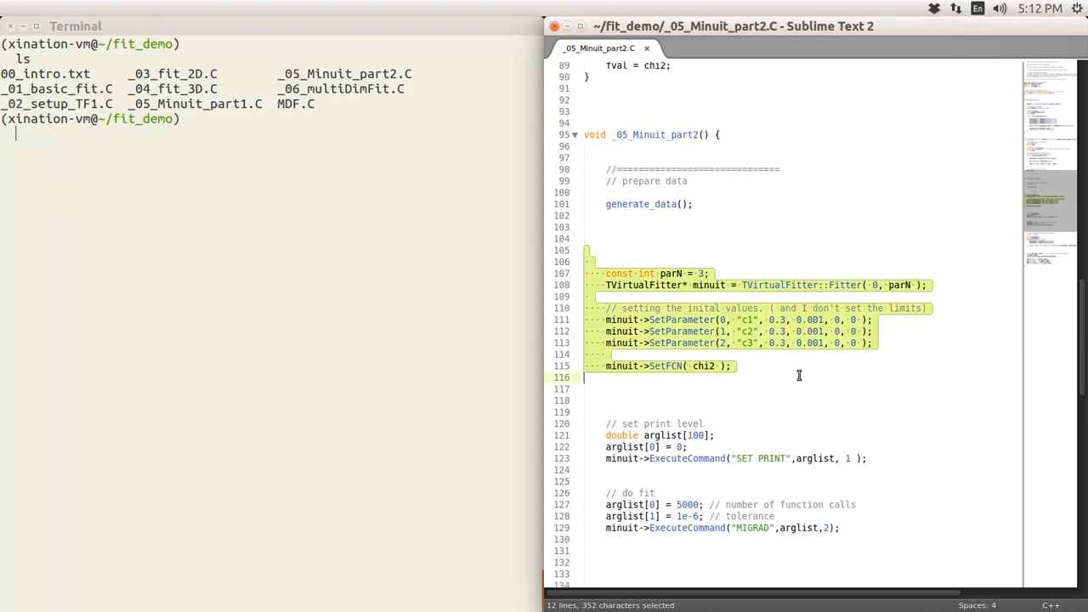
mouse_move(778, 374)
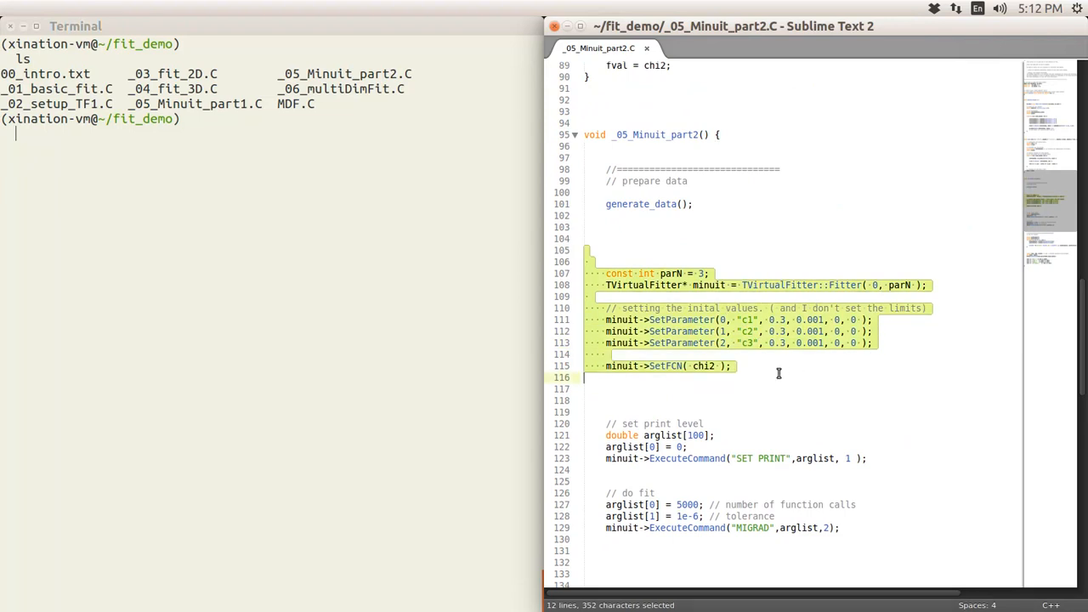
mouse_move(726, 400)
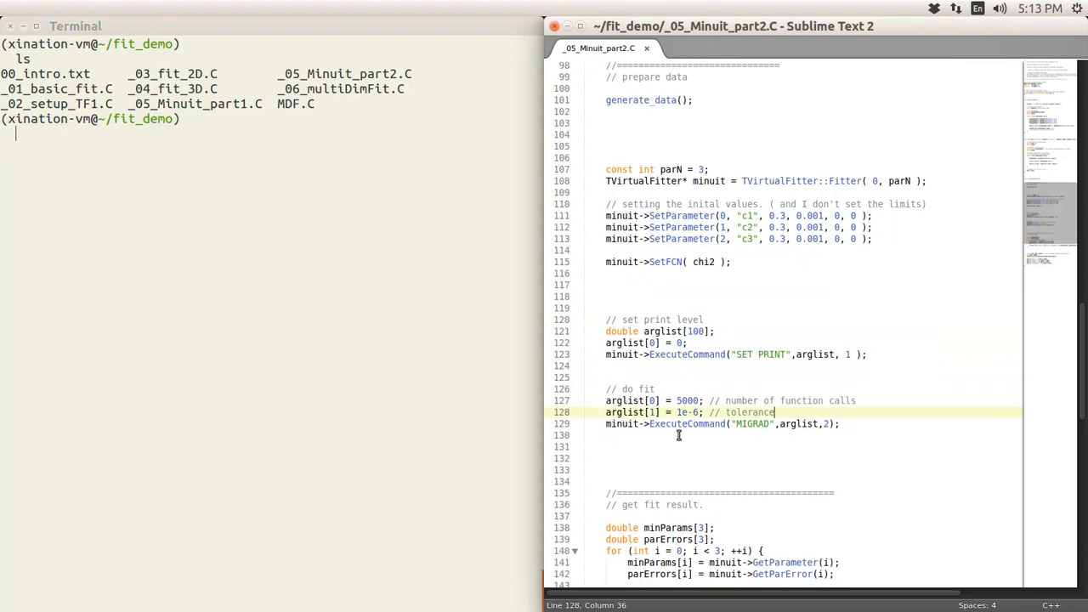
scroll(down, 3)
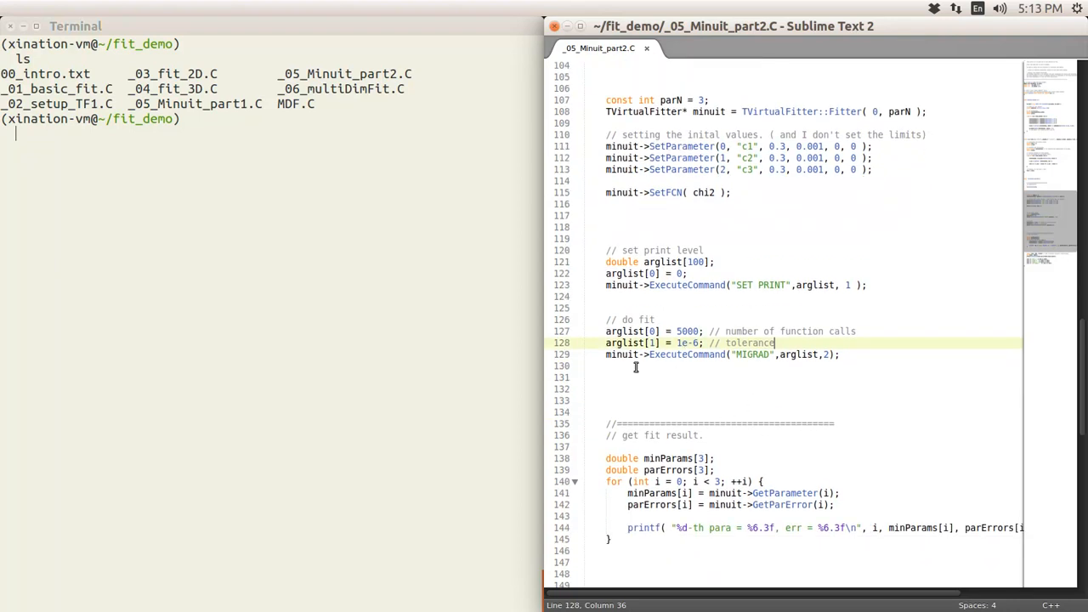
scroll(down, 3)
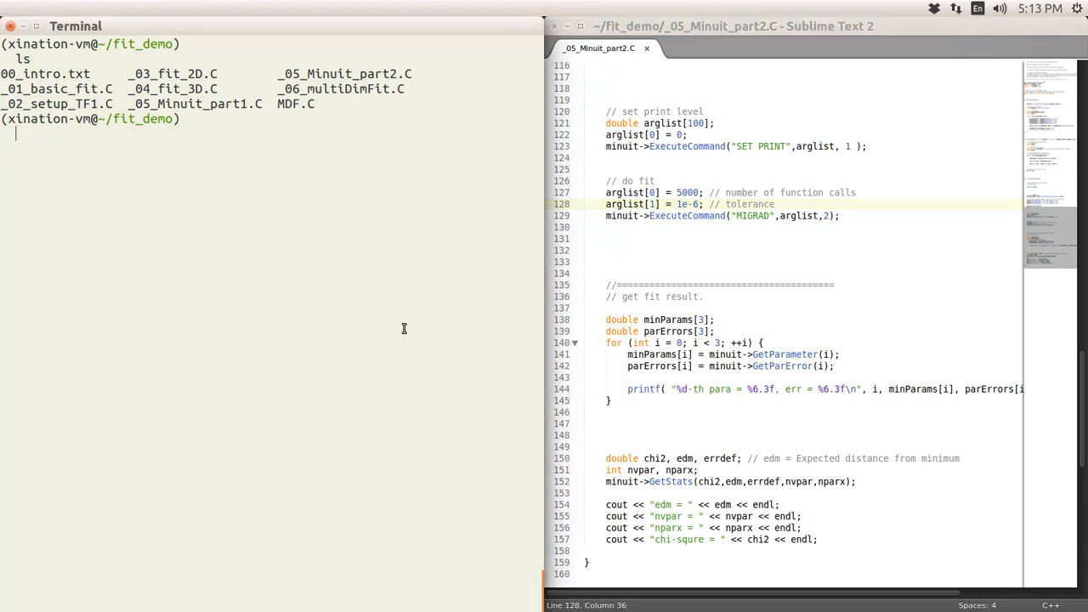
Step: Run root _05_Minuit_part2.C so MIGRAD reports c1≈0.500, c2≈0.600, c3≈0.701
text(root)
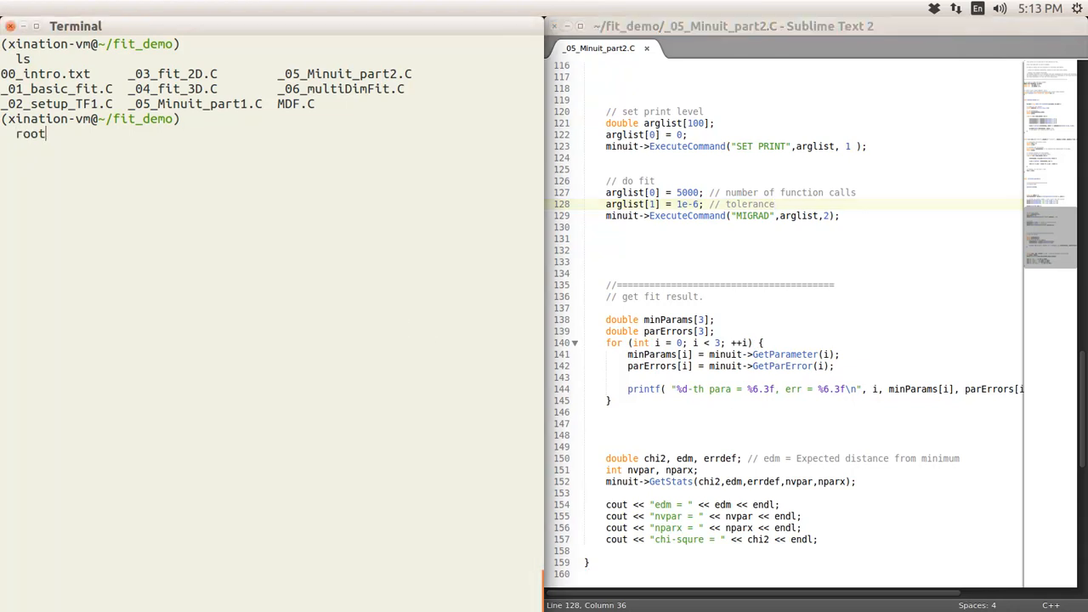
text(_05)
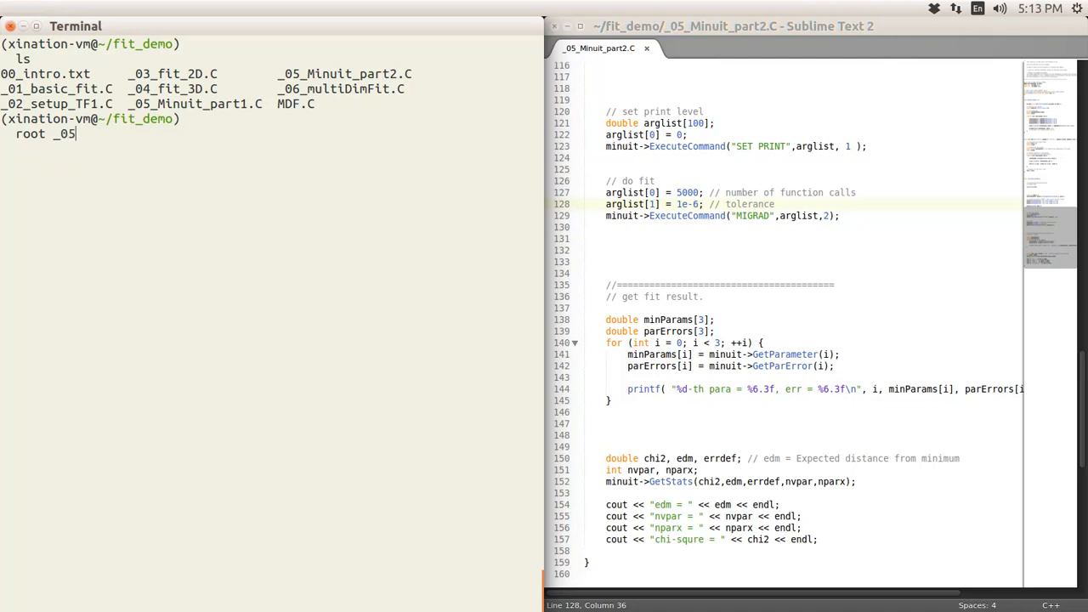
key(Return)
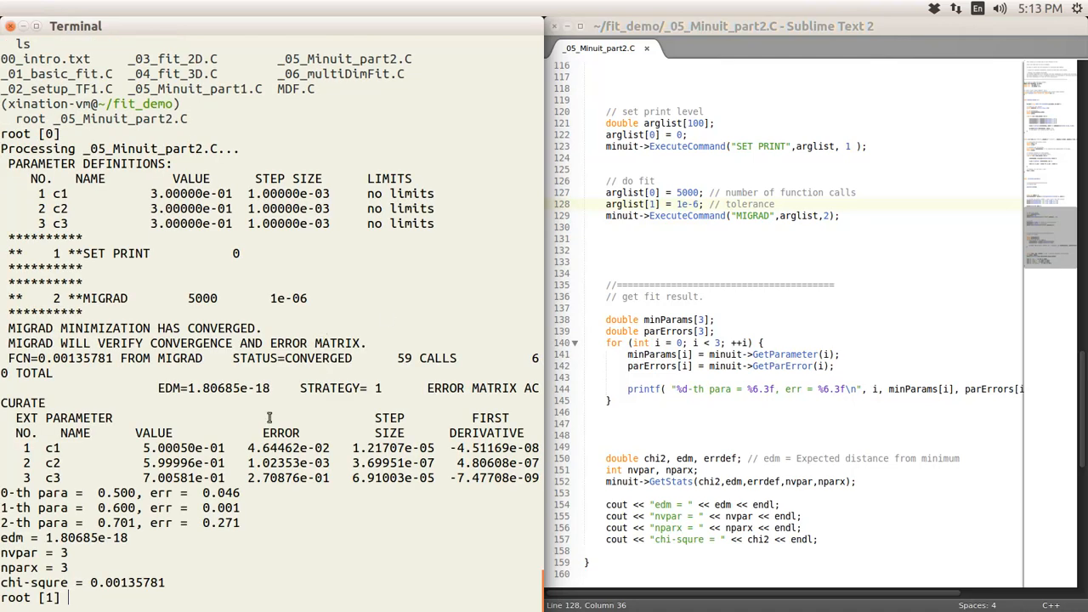
mouse_move(215, 523)
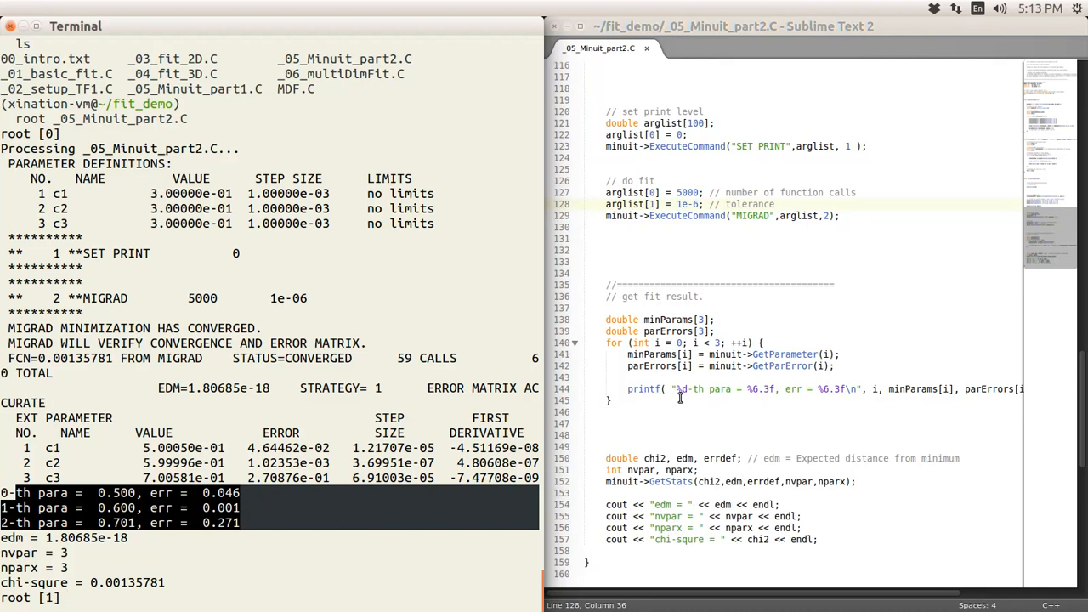
click(716, 389)
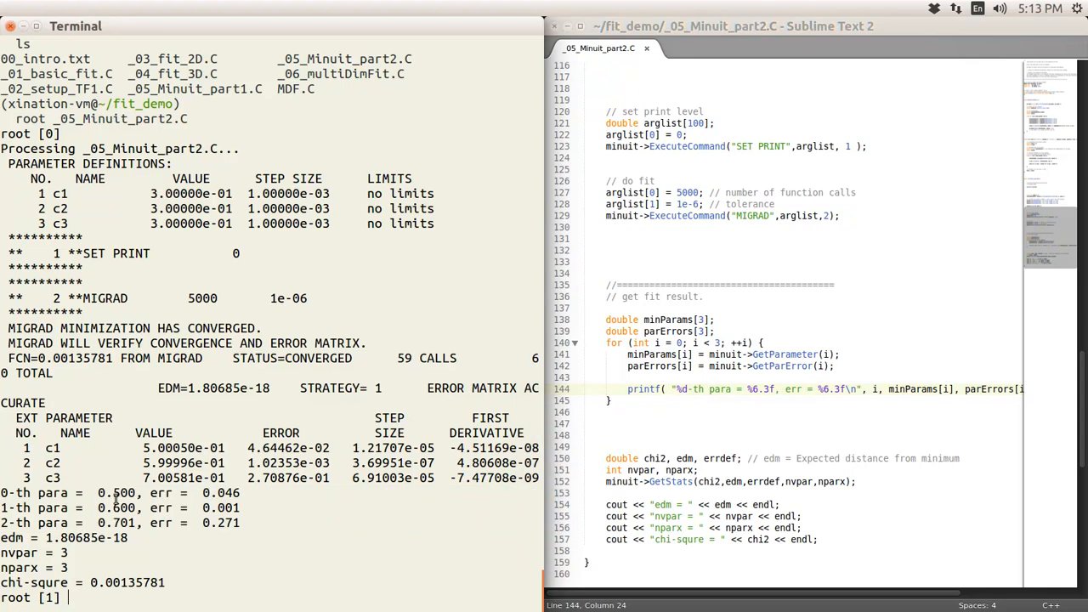
double_click(116, 493)
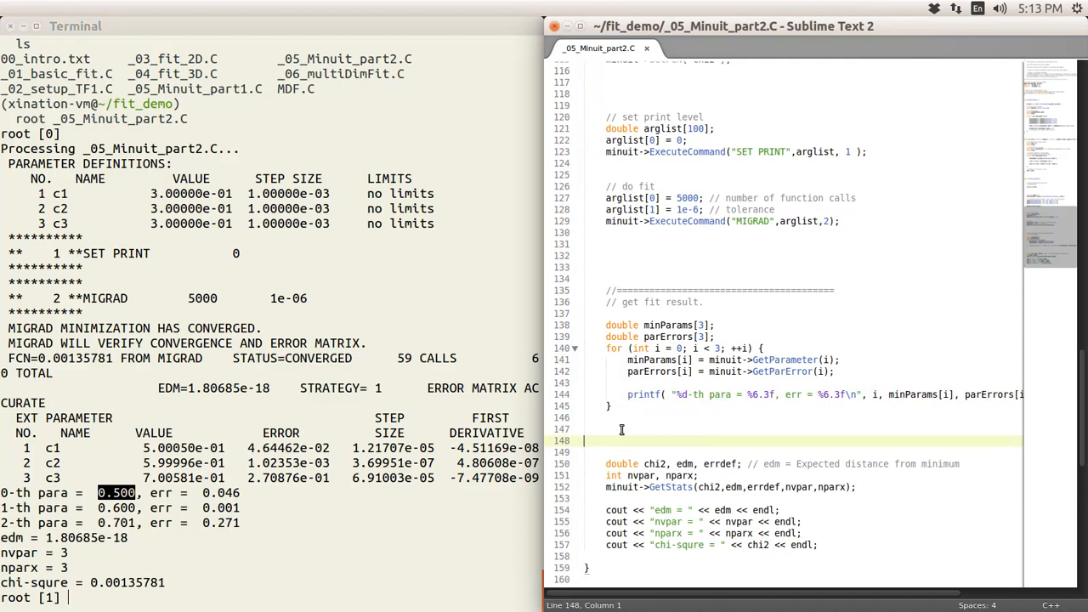
scroll(up, 3)
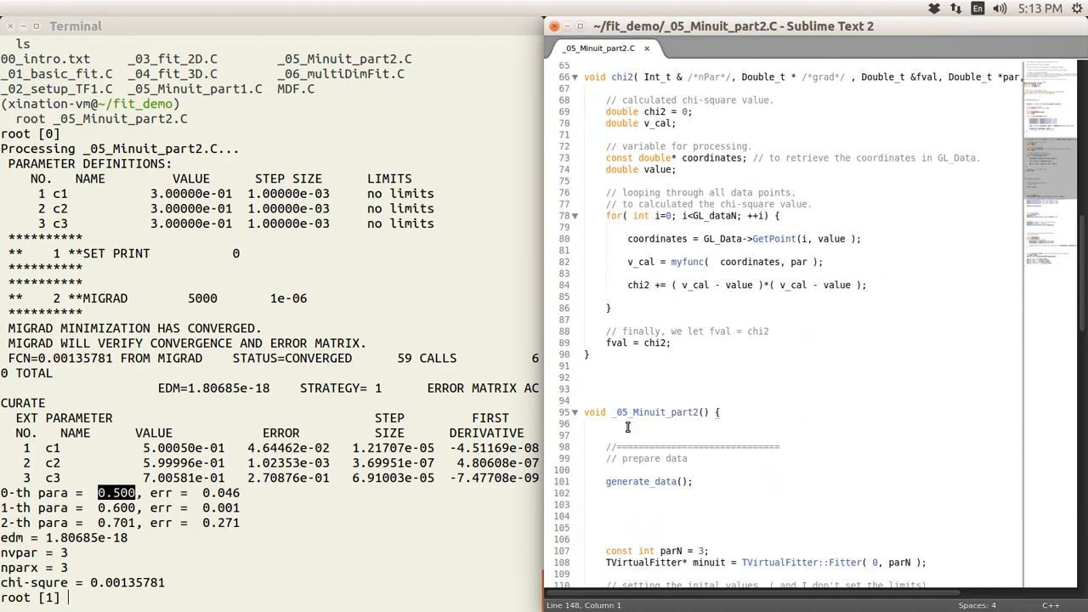
scroll(up, 3)
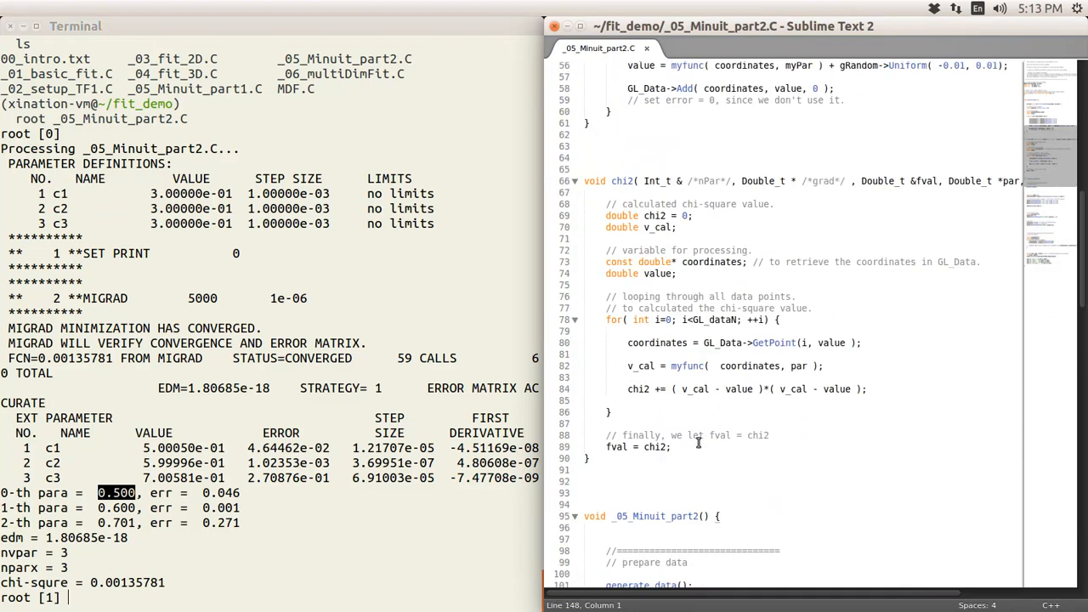
scroll(up, 3)
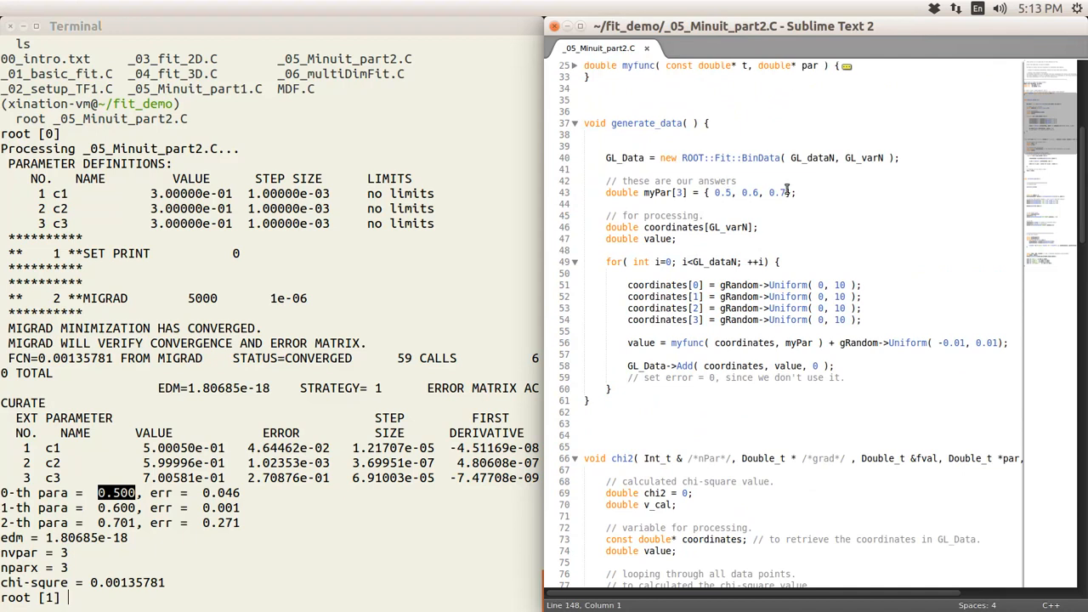
scroll(up, 3)
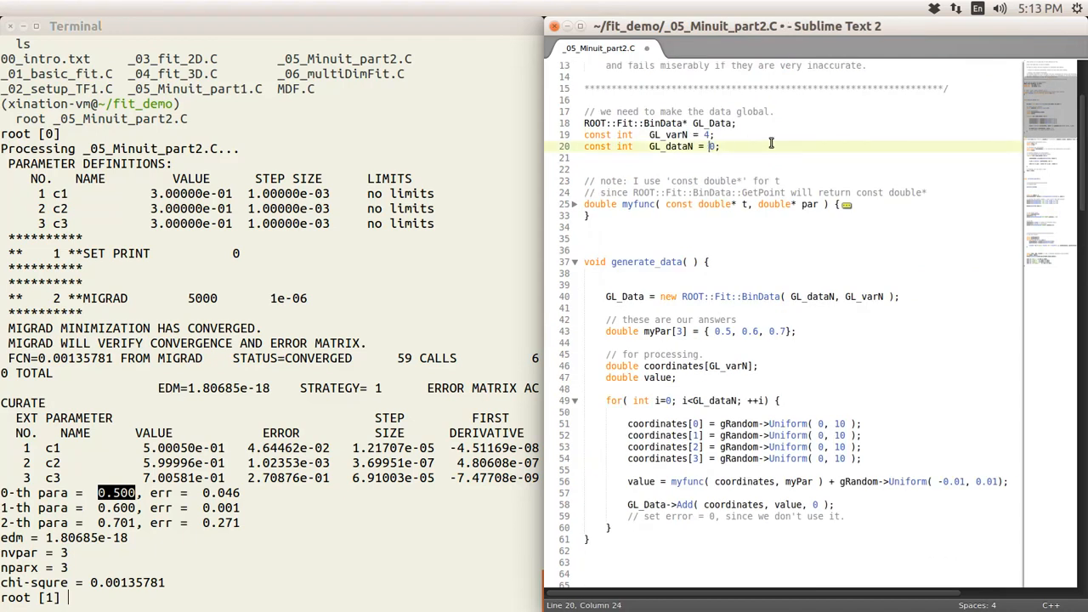
Step: Change GL_dataN on line 20 from 50 to 100 data points
text(10)
click(272, 598)
text(.q)
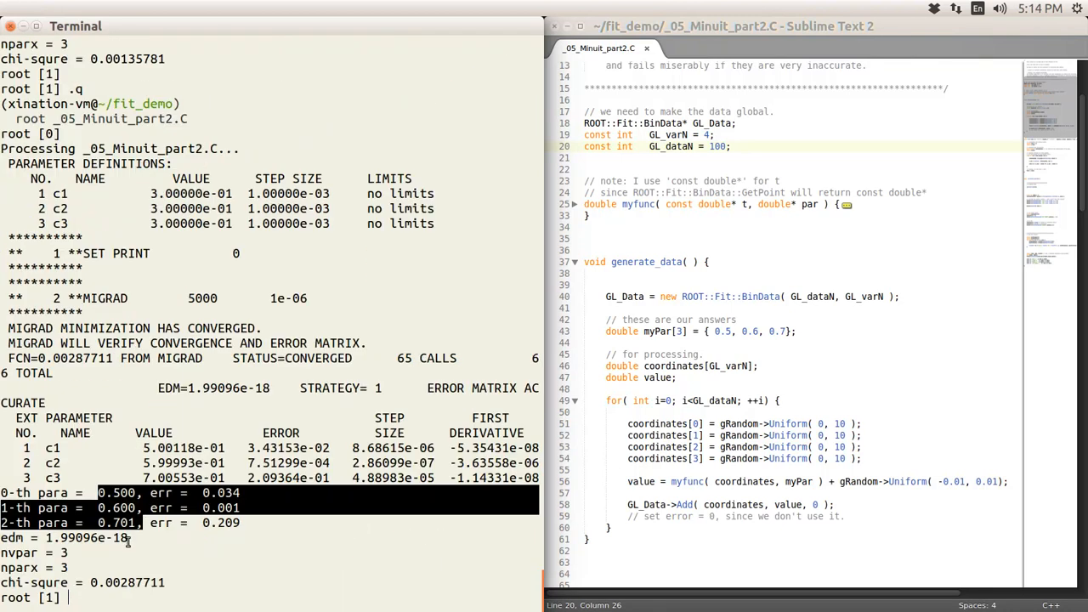
mouse_move(136, 559)
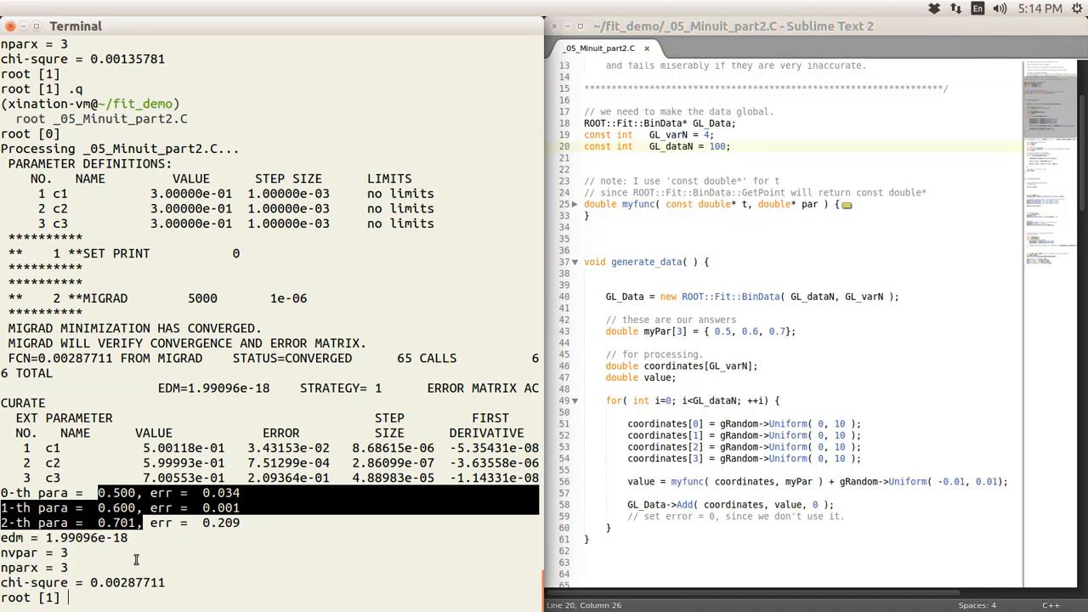